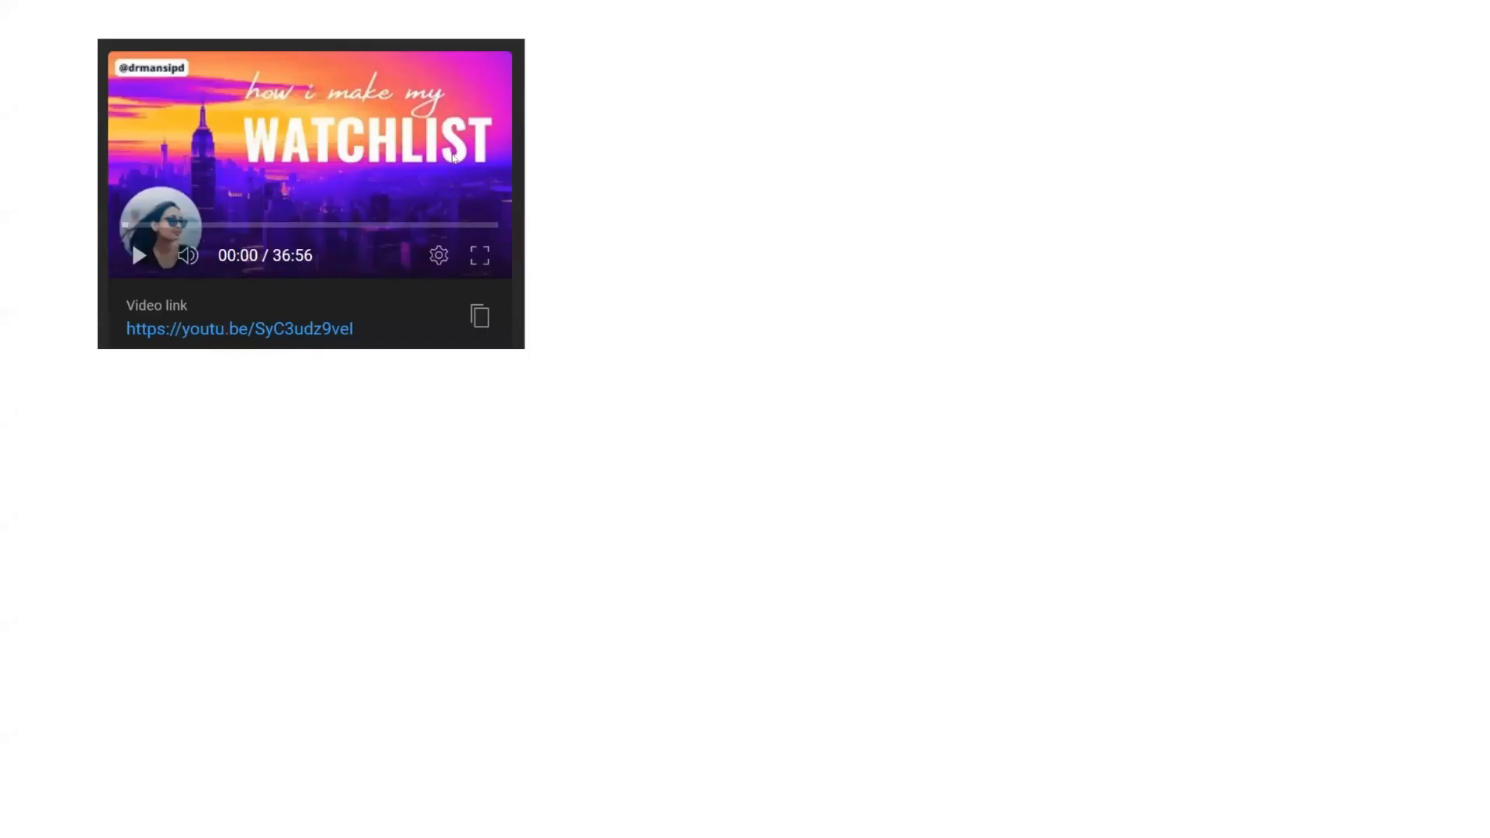
{"action": "mouse_move", "coordinate": [304, 118]}
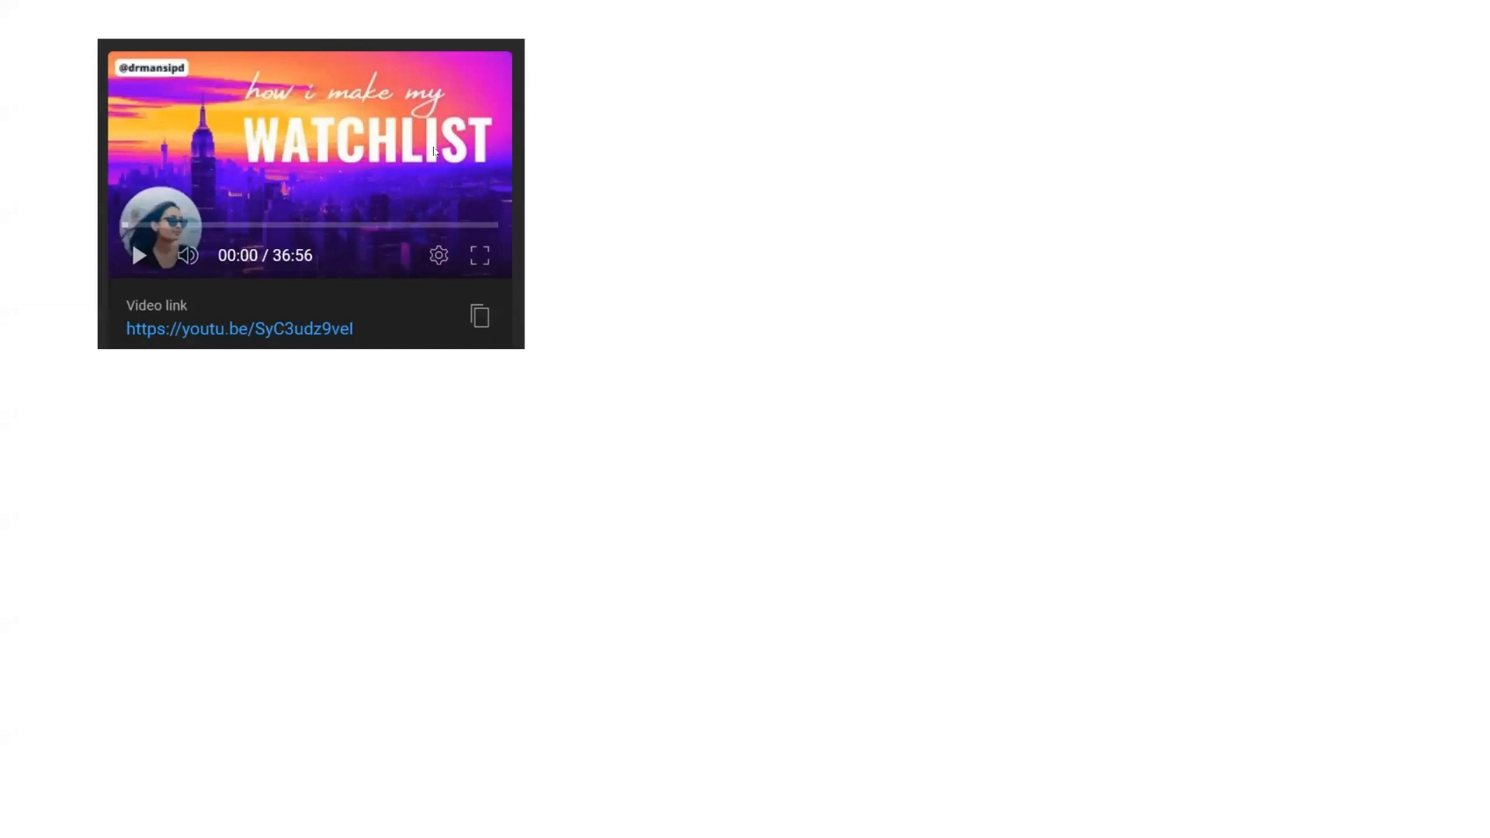
{"action": "mouse_move", "coordinate": [613, 76]}
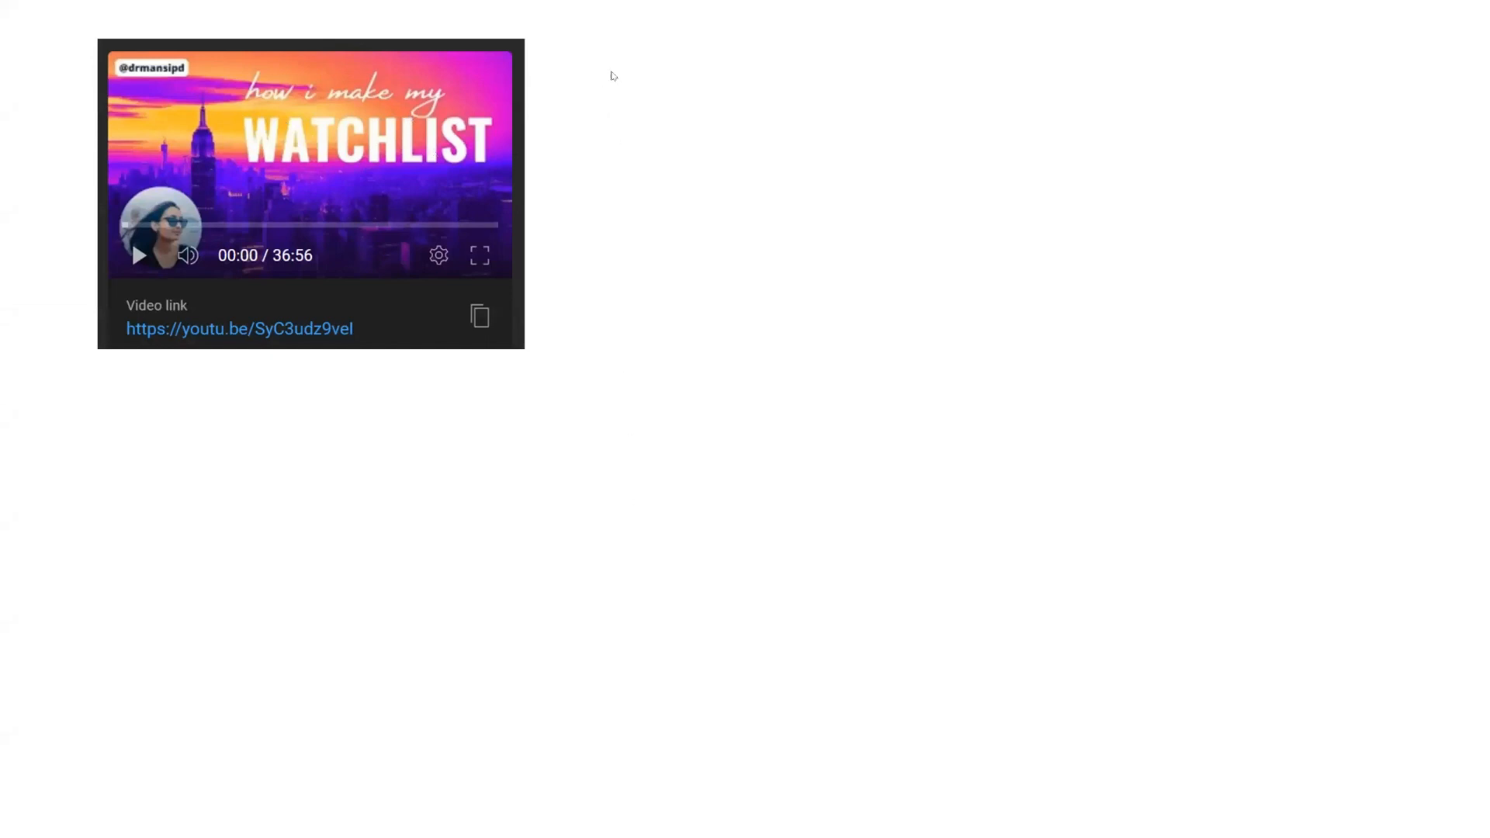
{"action": "mouse_move", "coordinate": [632, 662]}
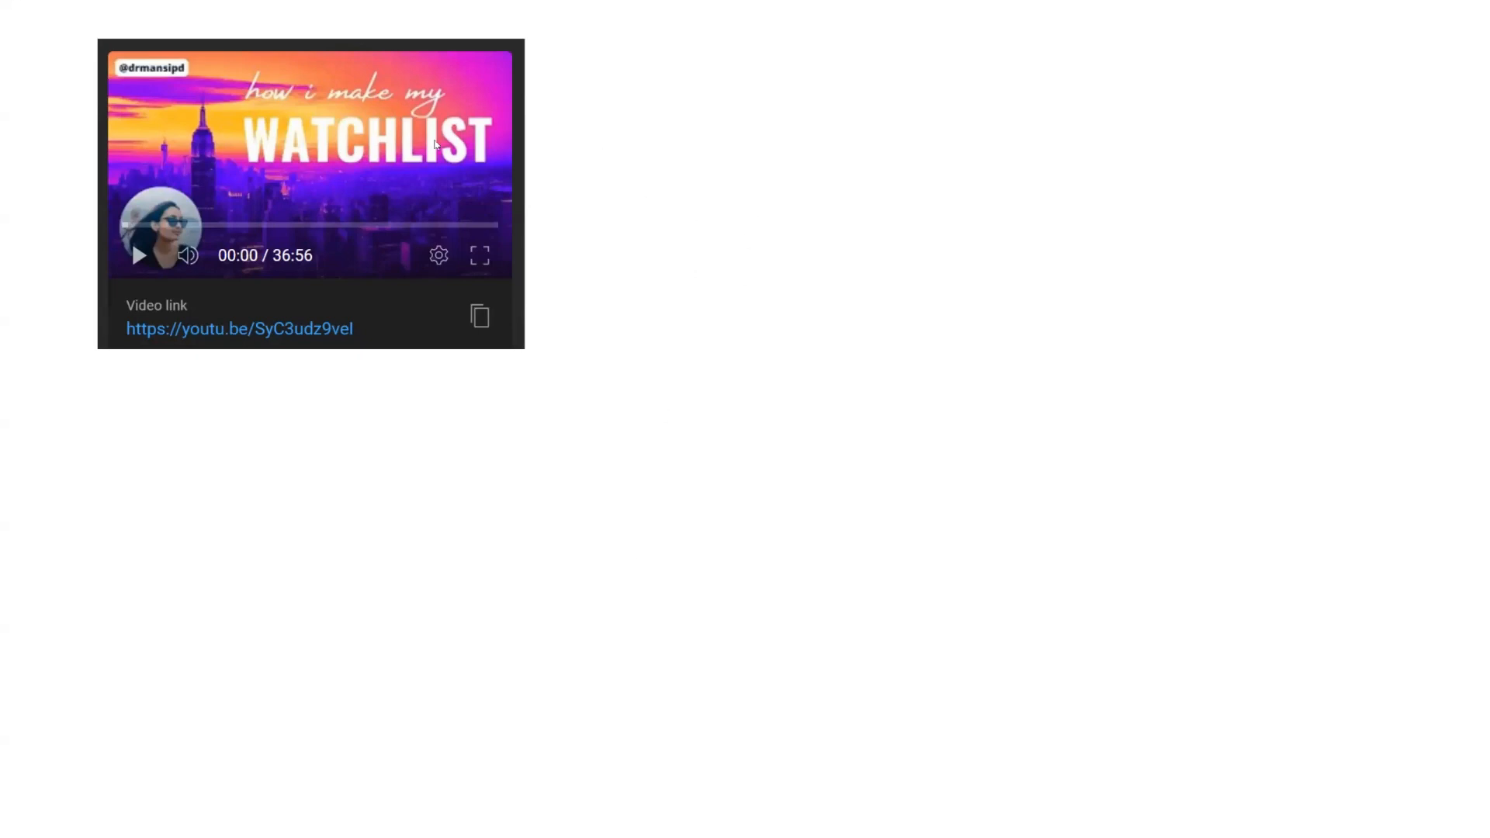
{"action": "mouse_move", "coordinate": [585, 245]}
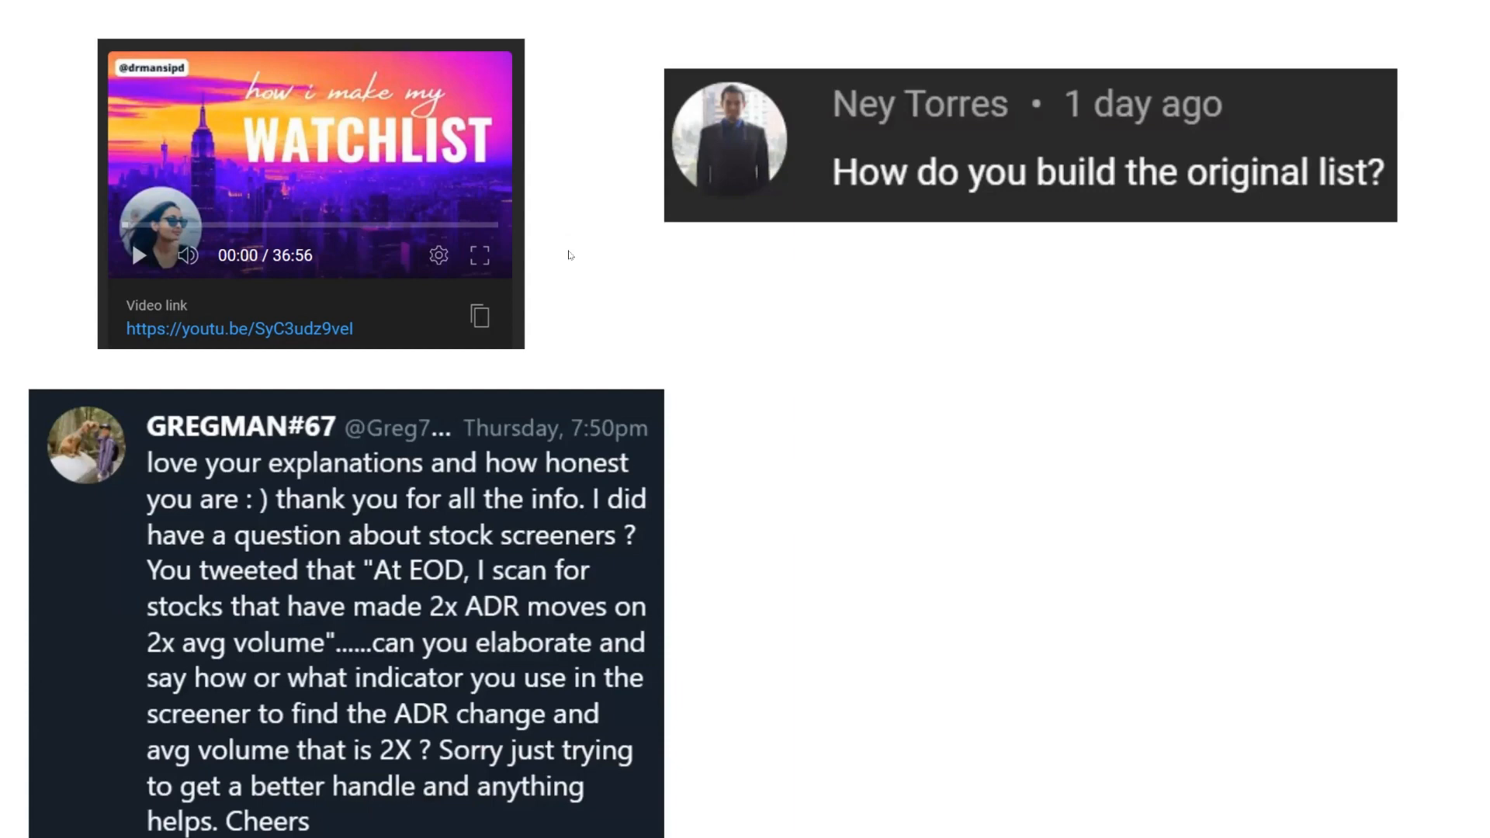
{"action": "mouse_move", "coordinate": [581, 298]}
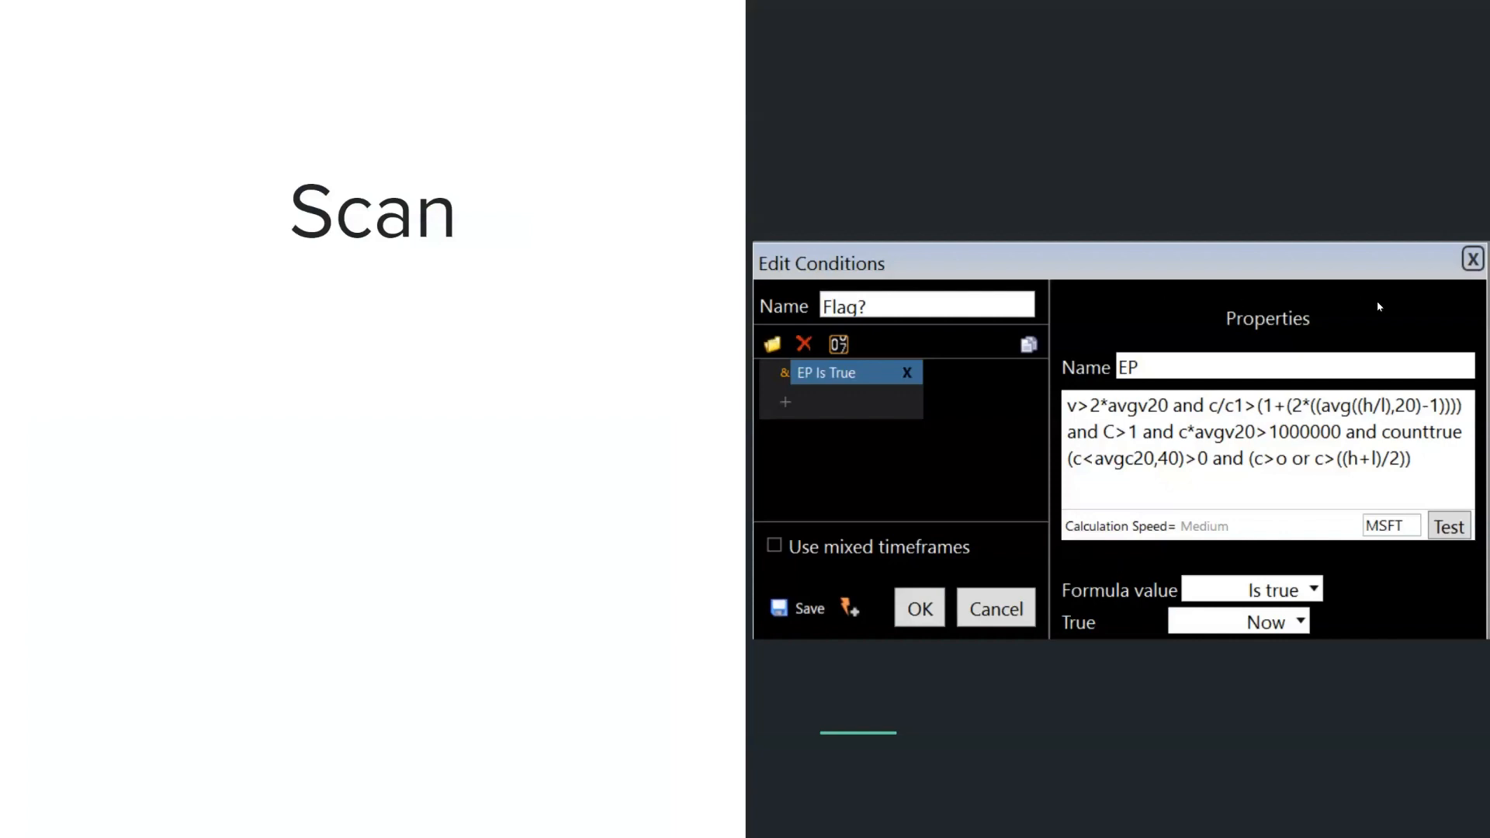
{"action": "mouse_move", "coordinate": [1335, 477]}
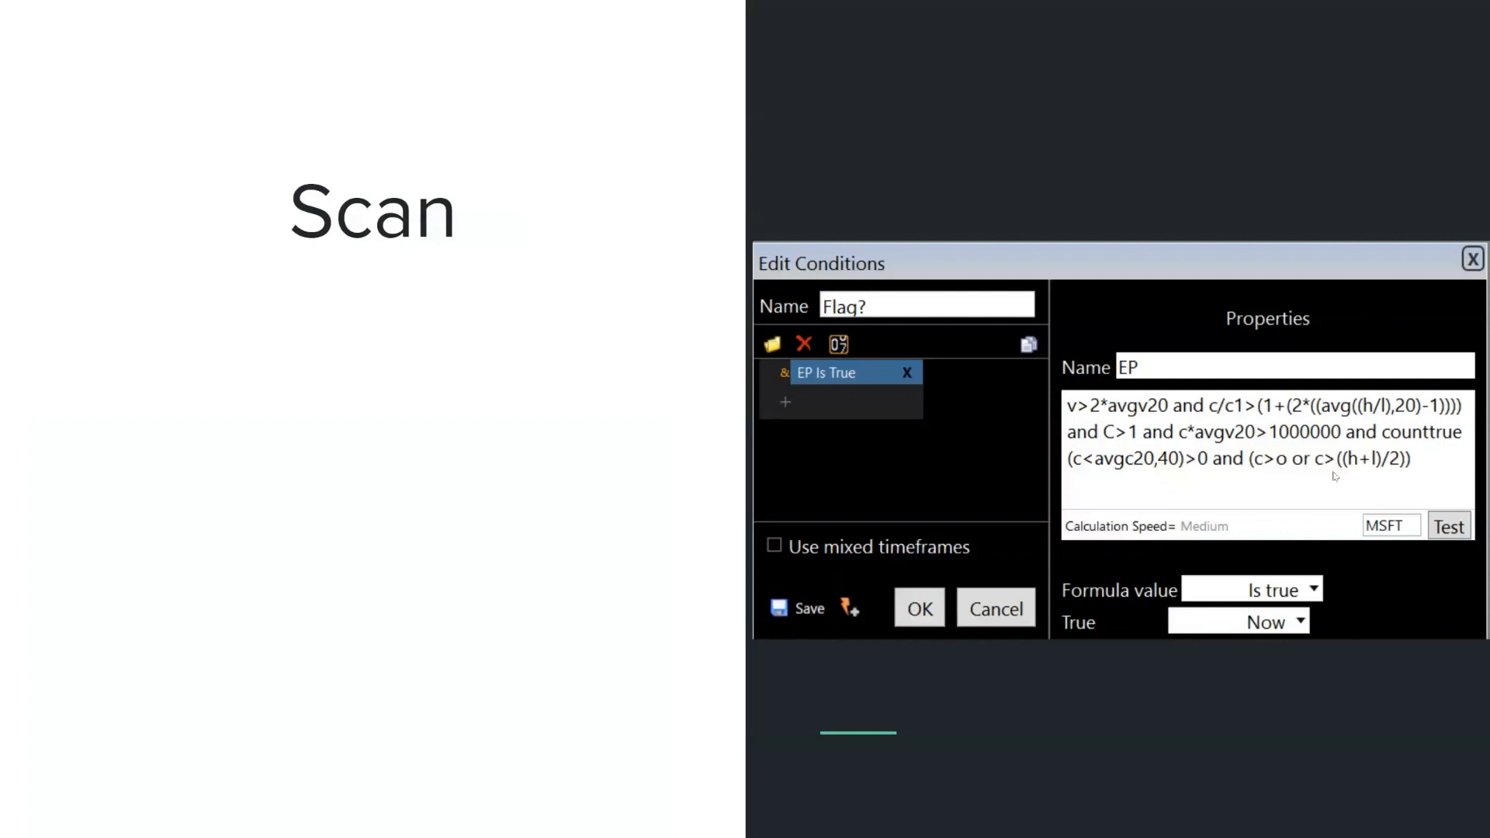
{"action": "mouse_move", "coordinate": [1005, 272]}
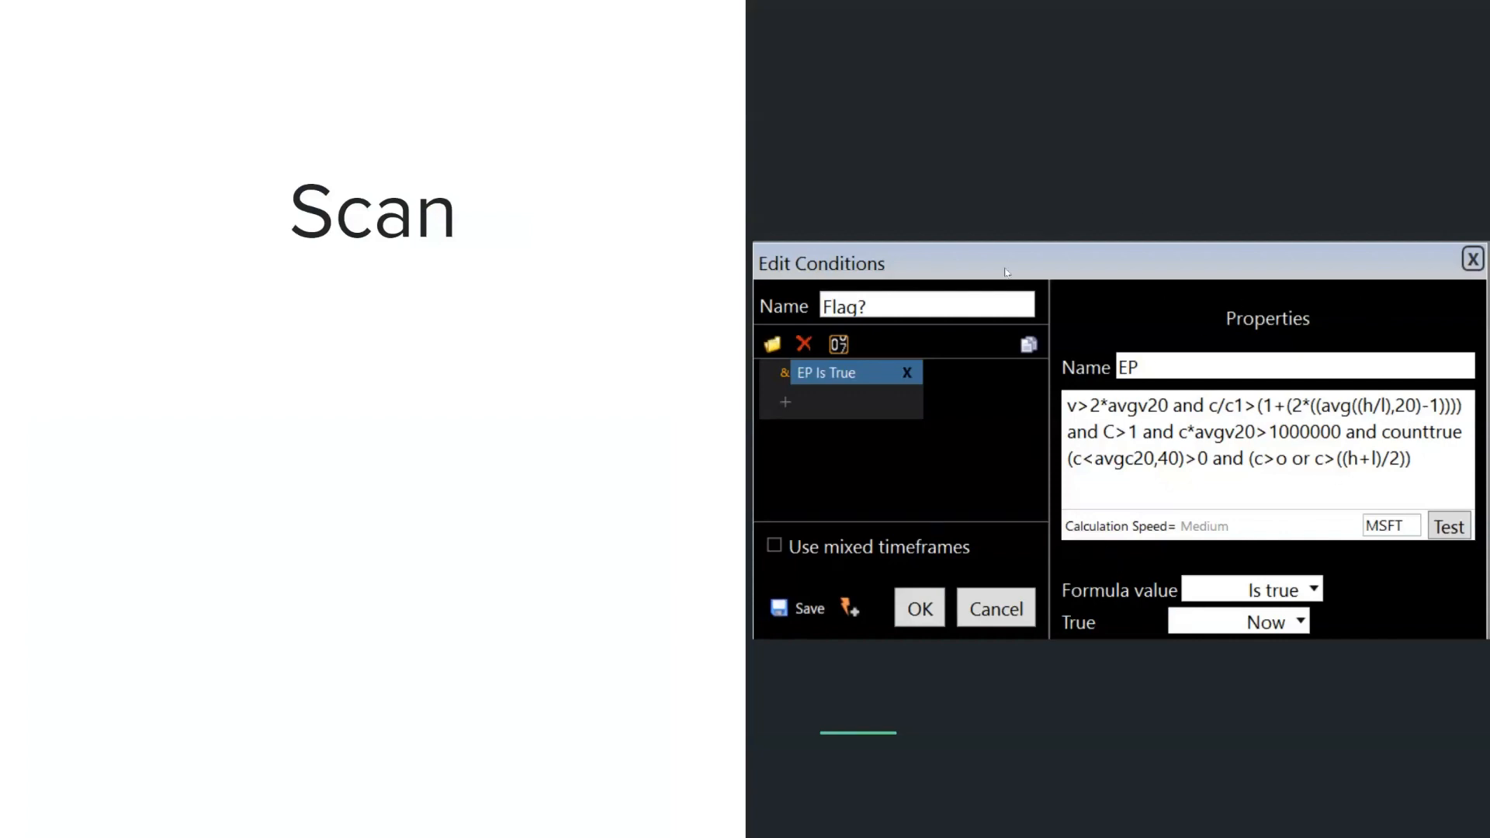
{"action": "mouse_move", "coordinate": [1143, 264]}
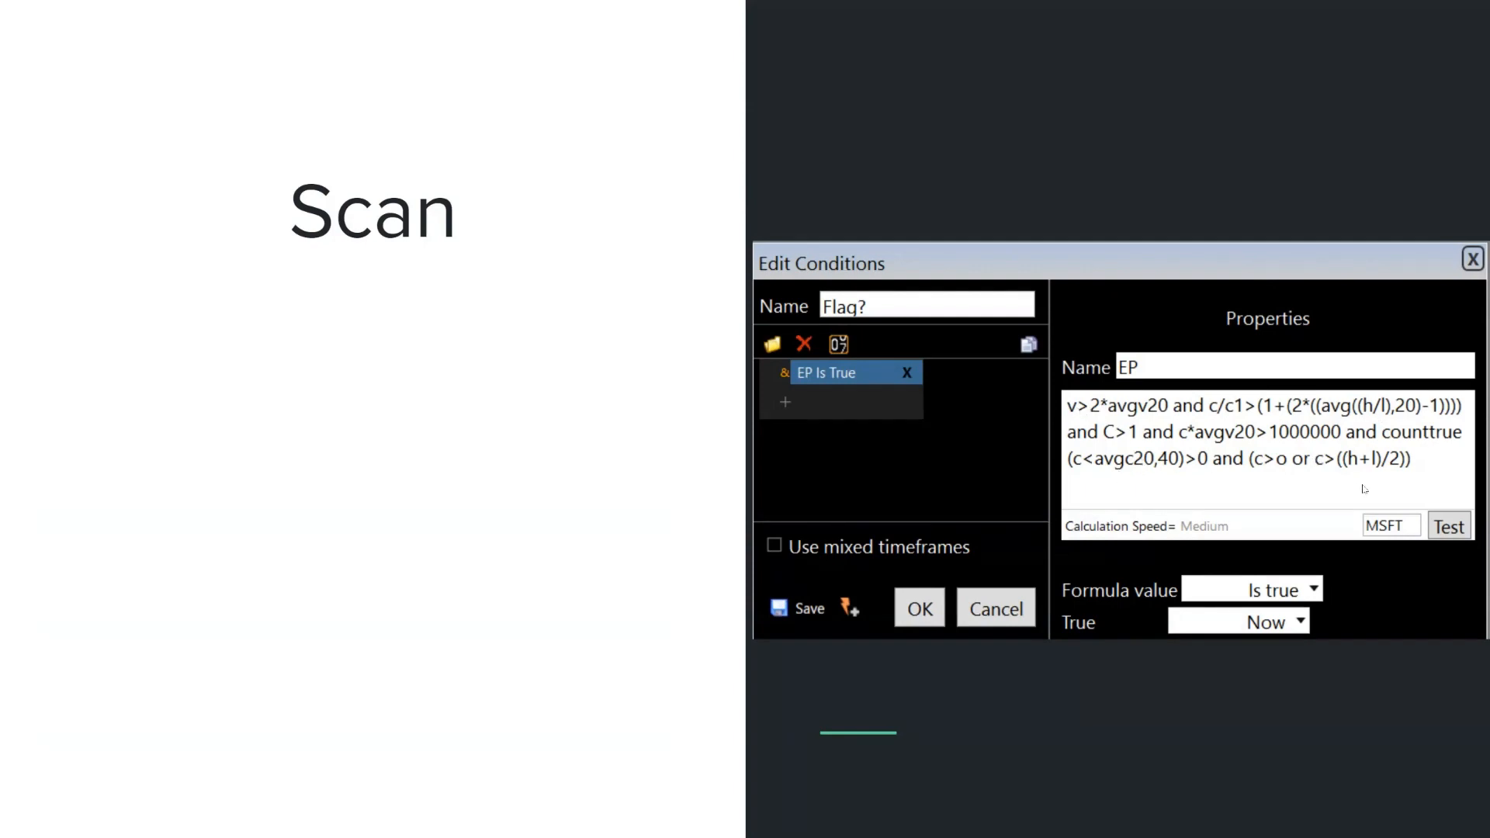
{"action": "mouse_move", "coordinate": [1256, 445]}
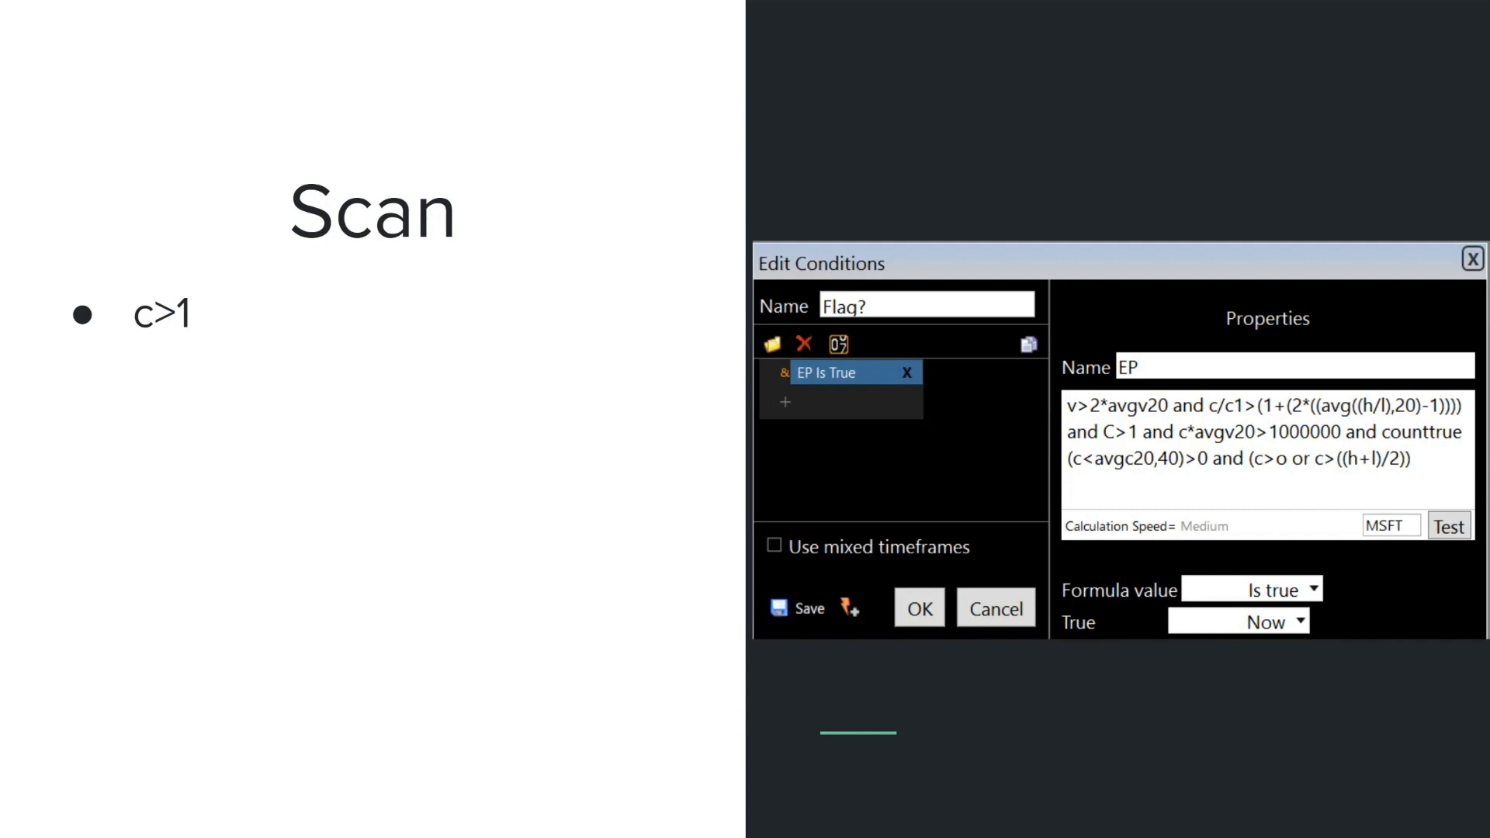
{"action": "mouse_move", "coordinate": [171, 348]}
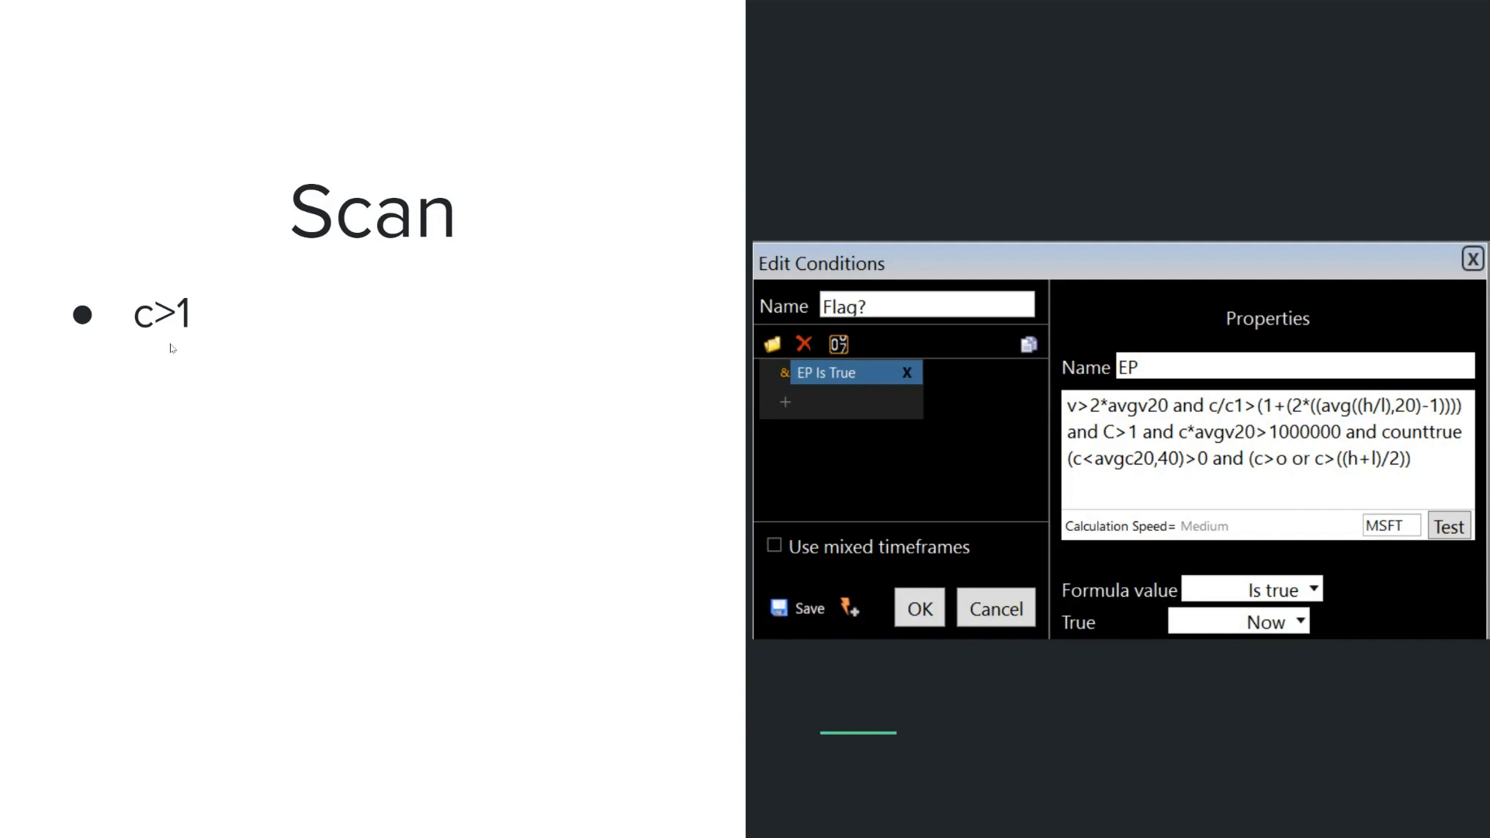
{"action": "type", "text": "c*avgv20>1000000"}
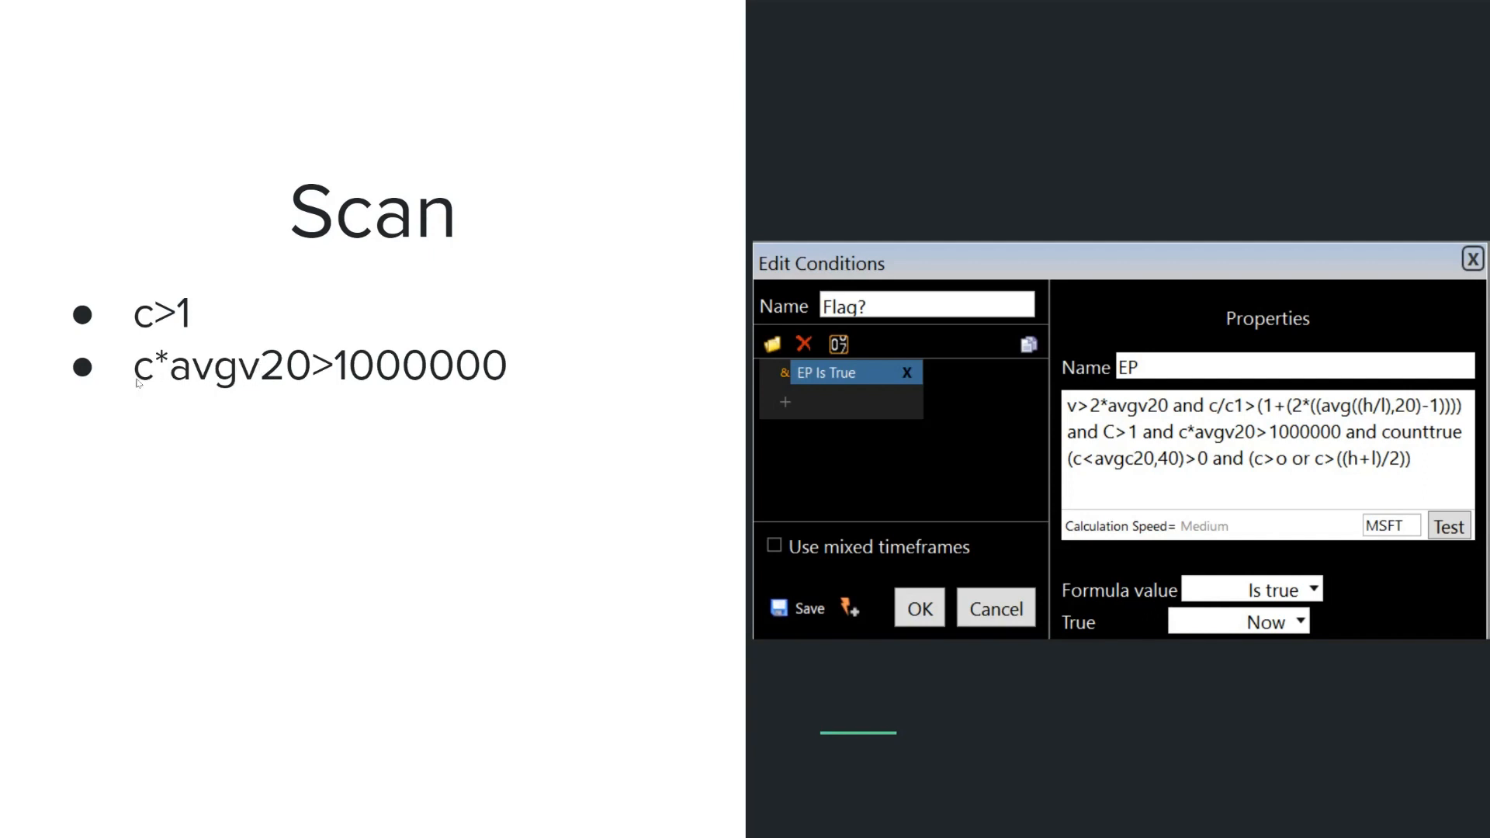
{"action": "mouse_move", "coordinate": [209, 385]}
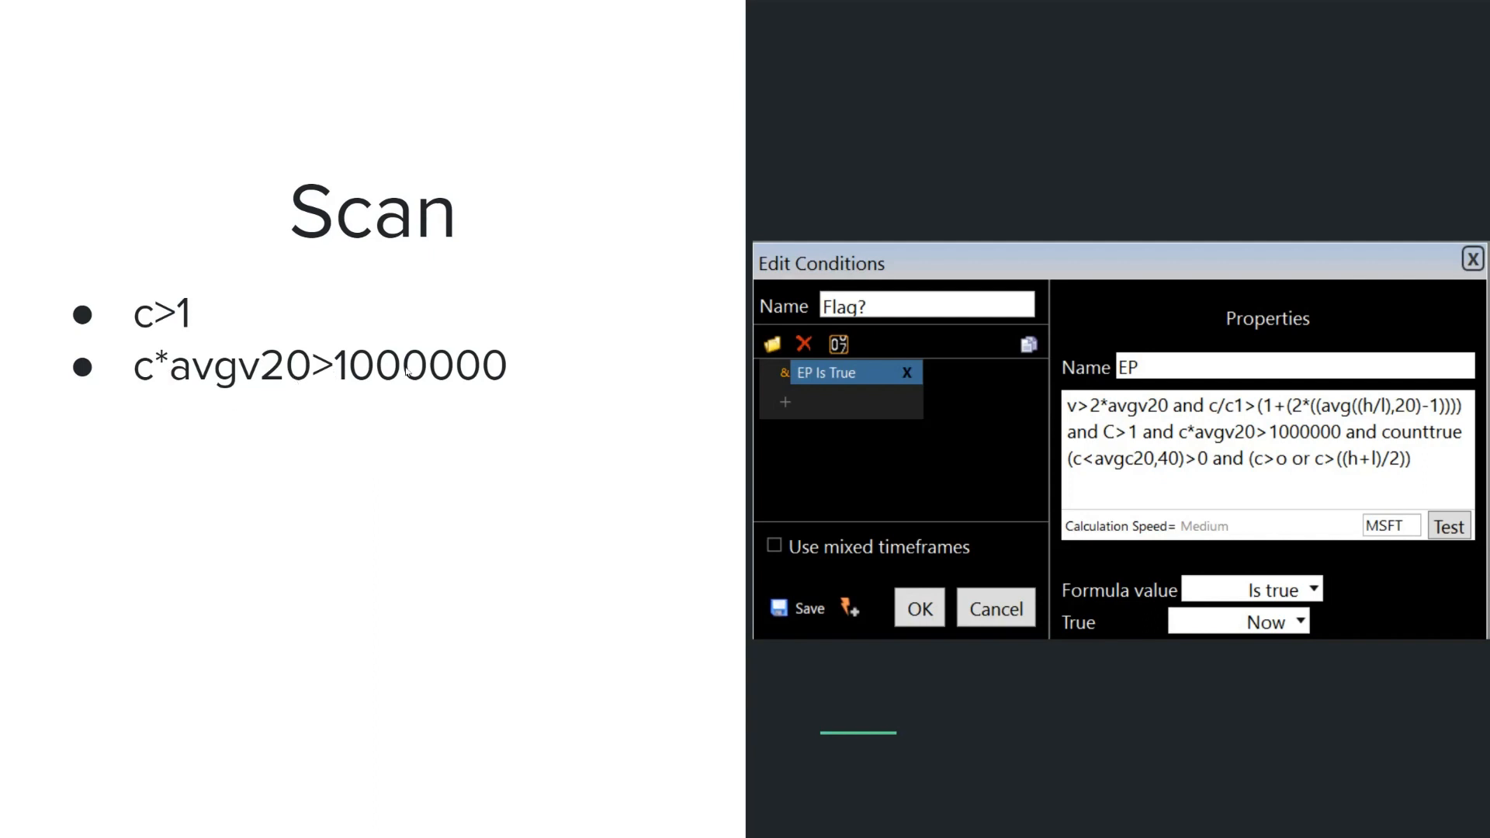
{"action": "mouse_move", "coordinate": [508, 376]}
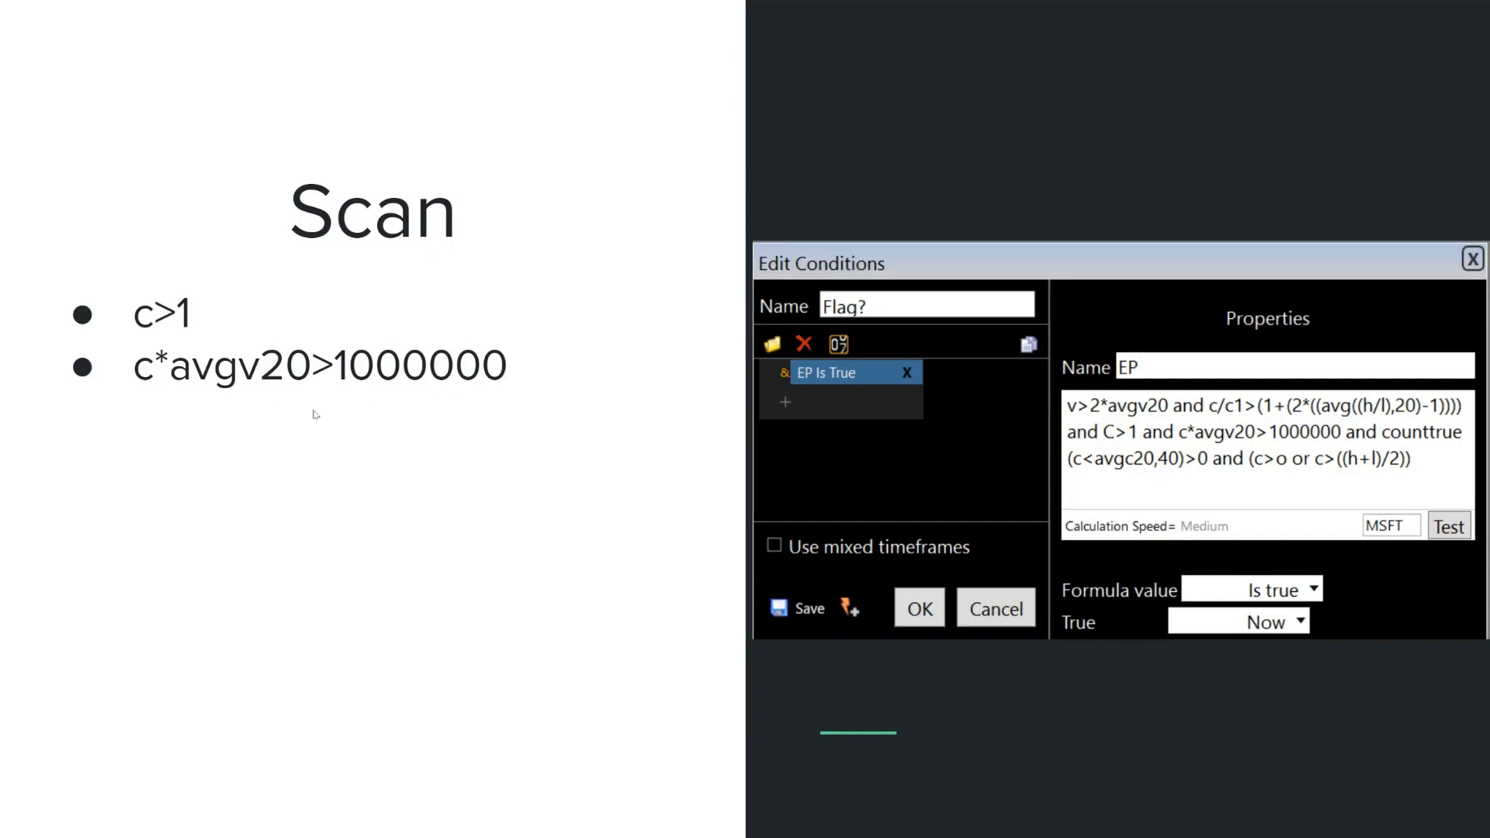
{"action": "mouse_move", "coordinate": [475, 390]}
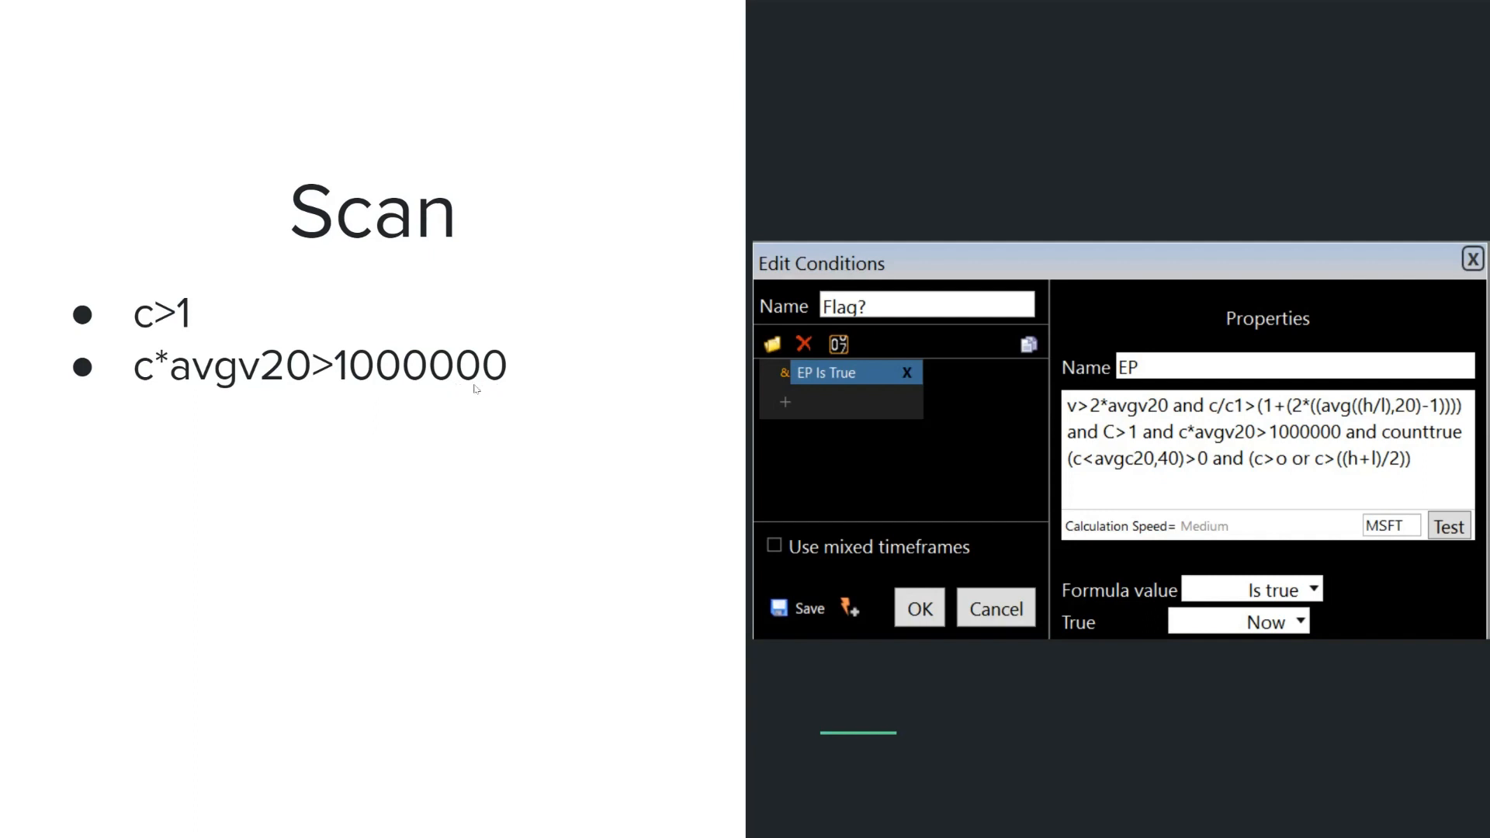
{"action": "mouse_move", "coordinate": [457, 388]}
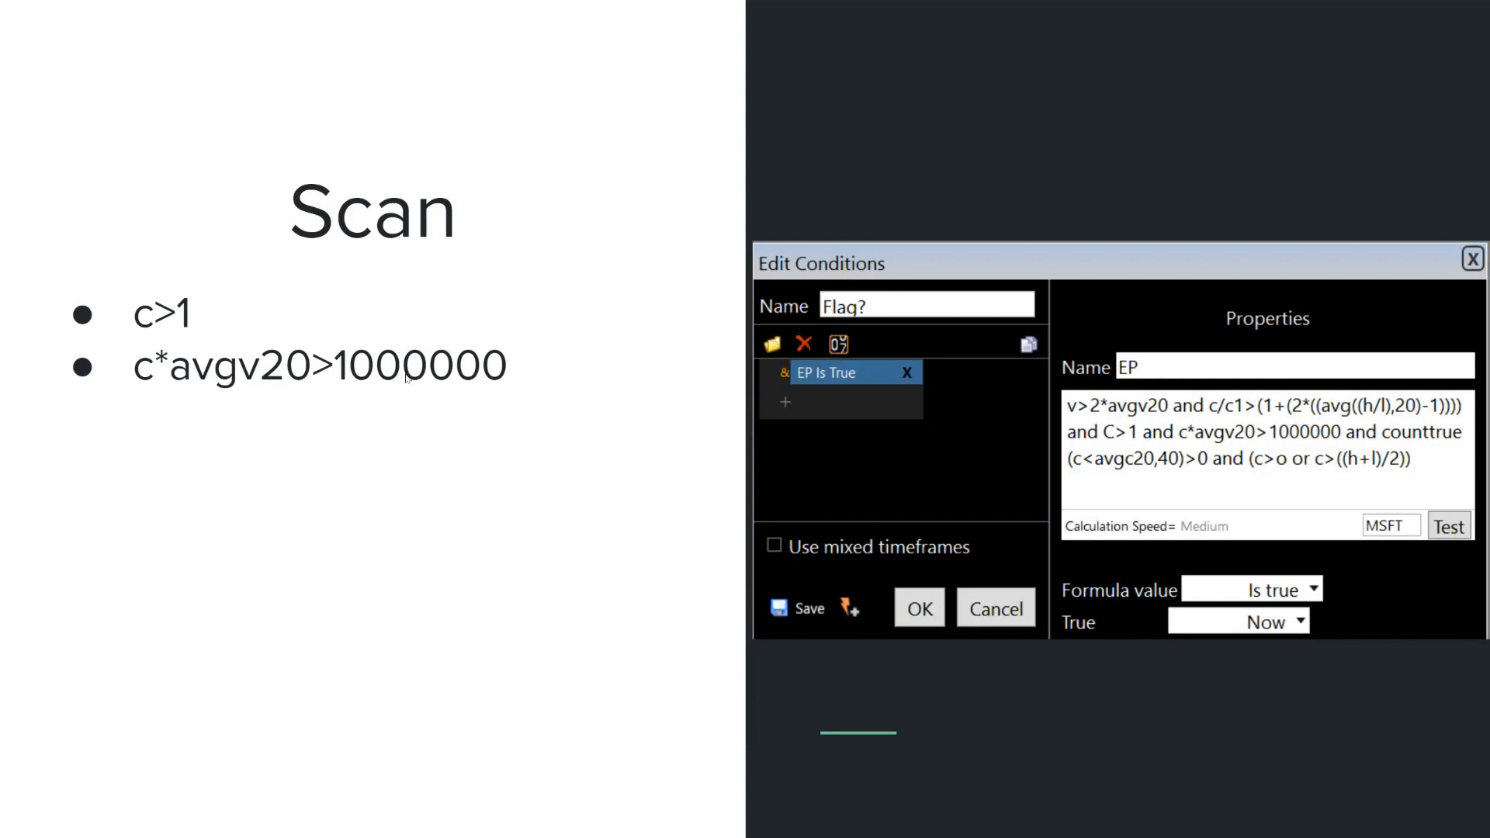
{"action": "type", "text": ">2vol:"}
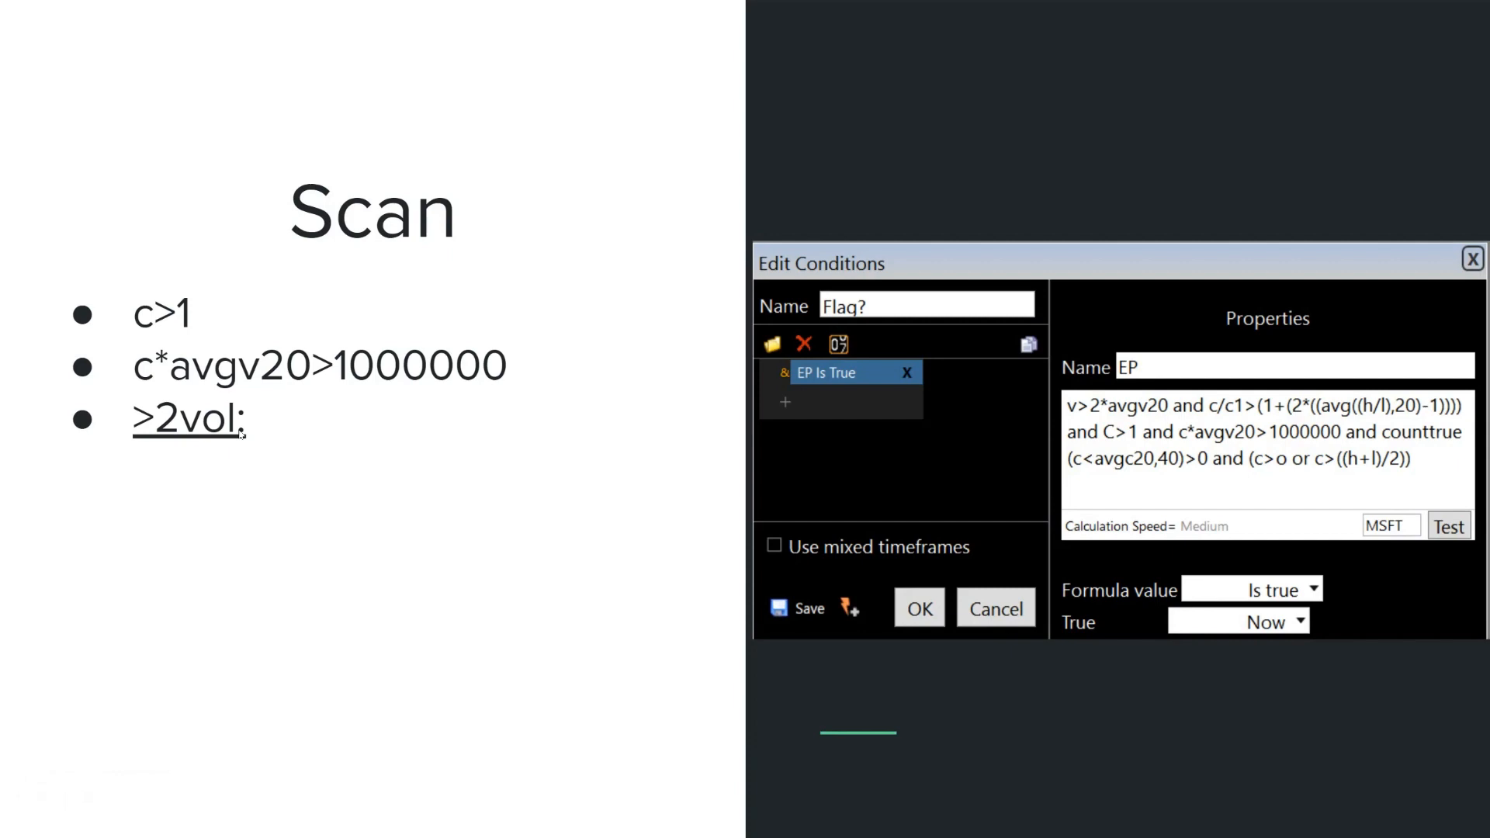
{"action": "mouse_move", "coordinate": [178, 446]}
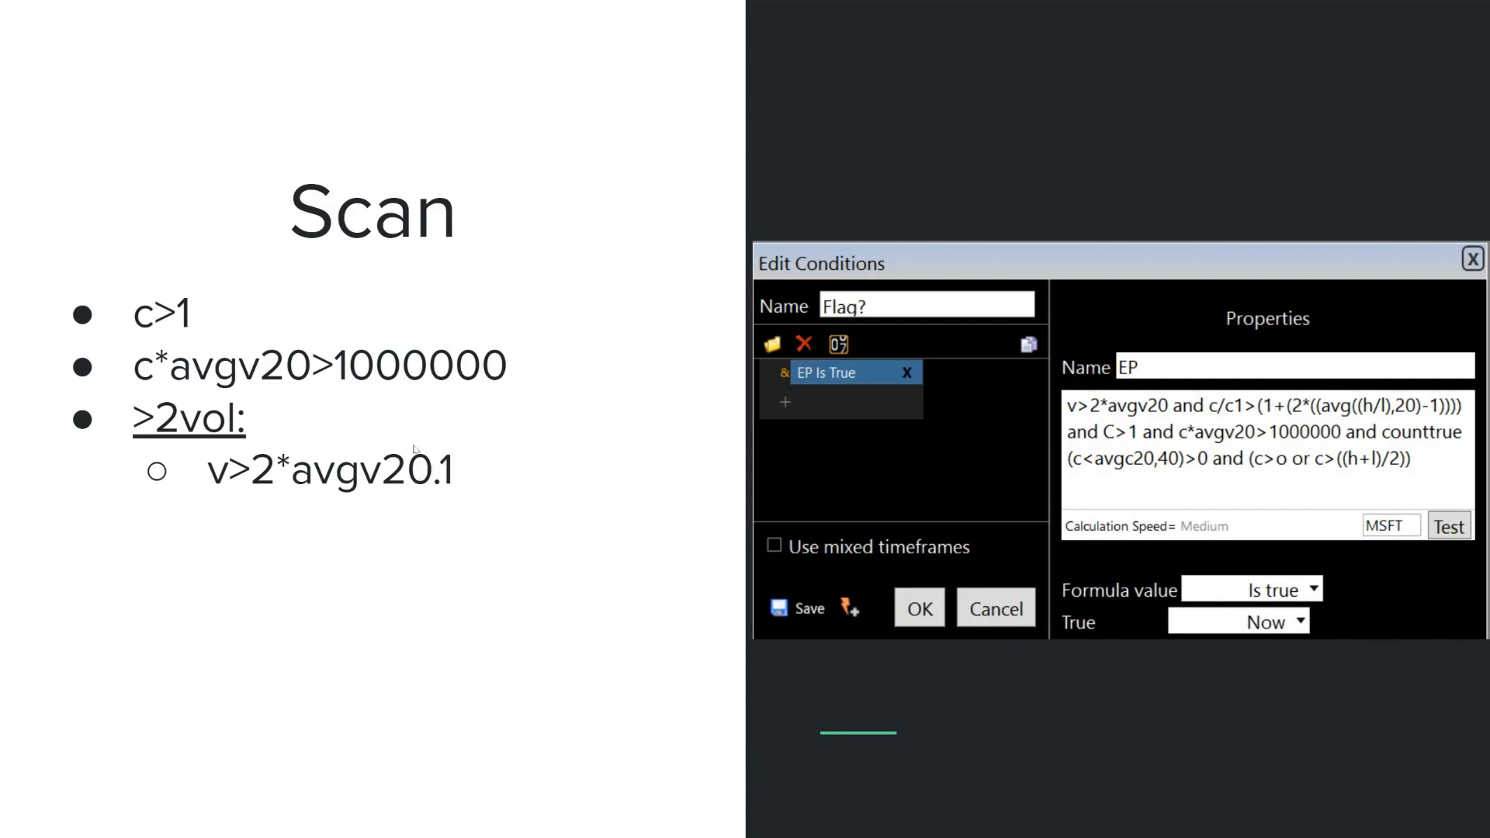
{"action": "mouse_move", "coordinate": [482, 471]}
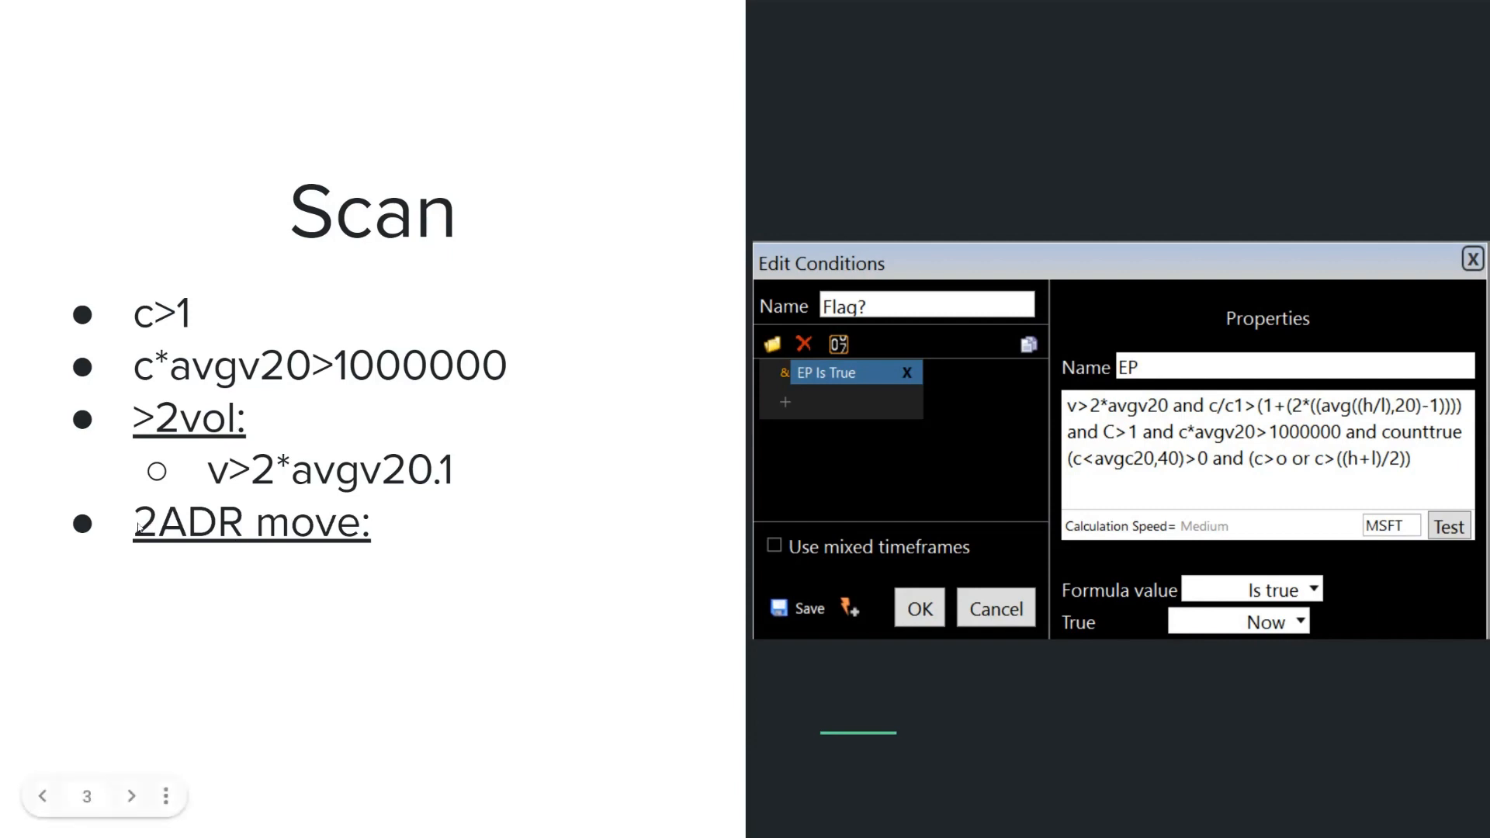
{"action": "mouse_move", "coordinate": [333, 534]}
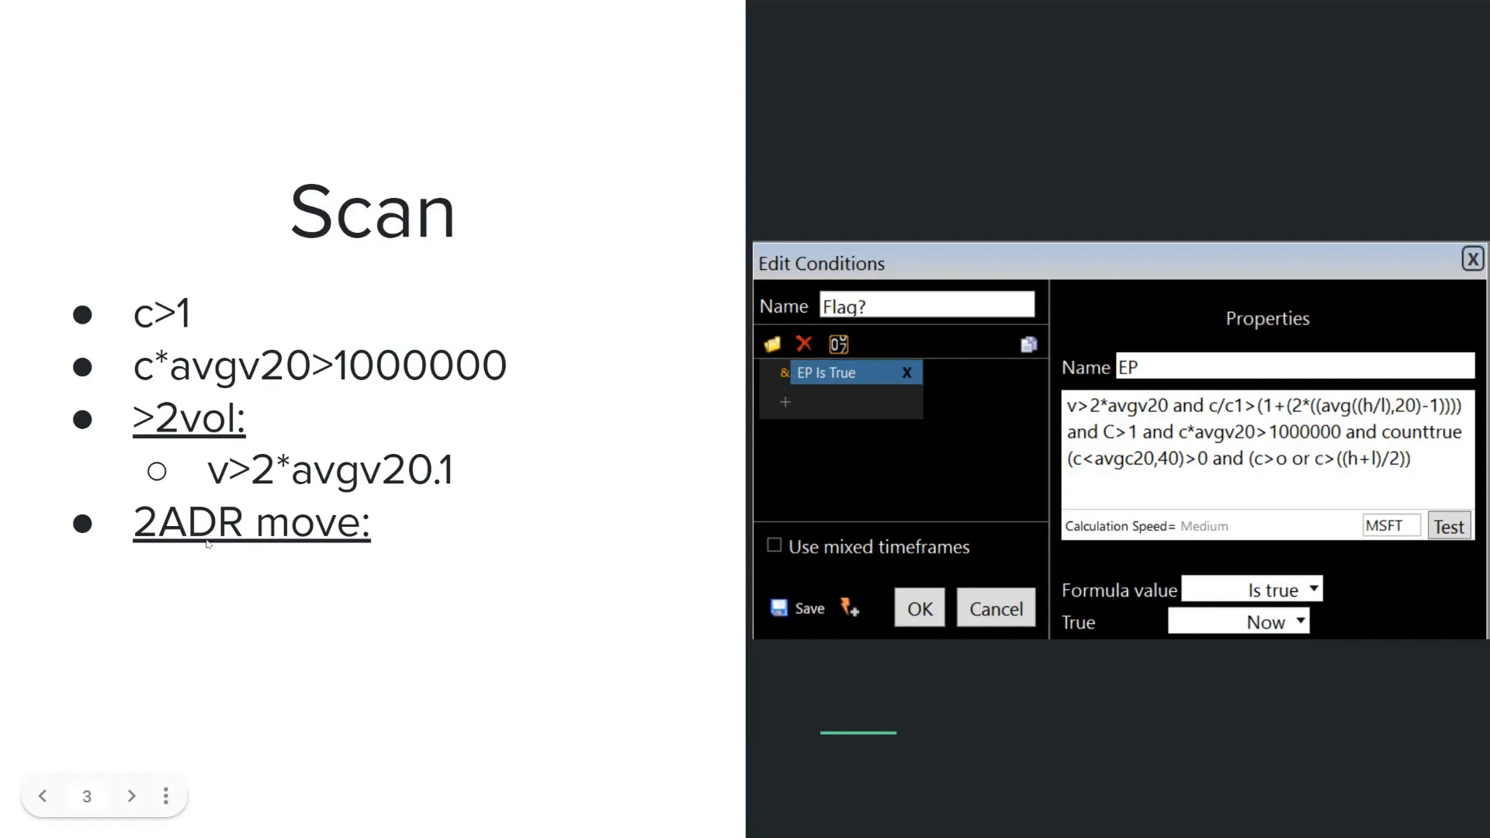
{"action": "mouse_move", "coordinate": [221, 515]}
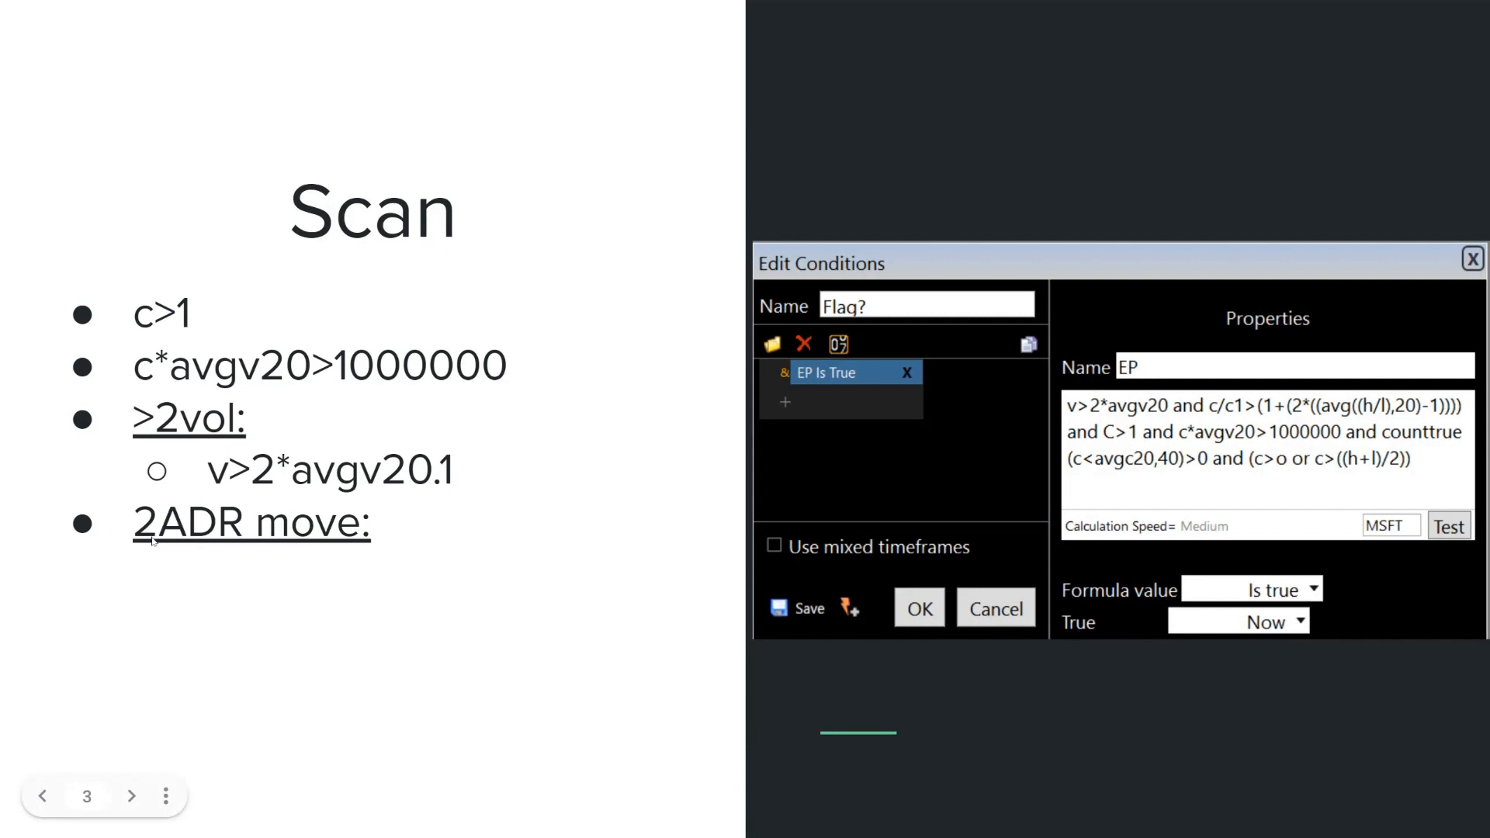
{"action": "mouse_move", "coordinate": [373, 502]}
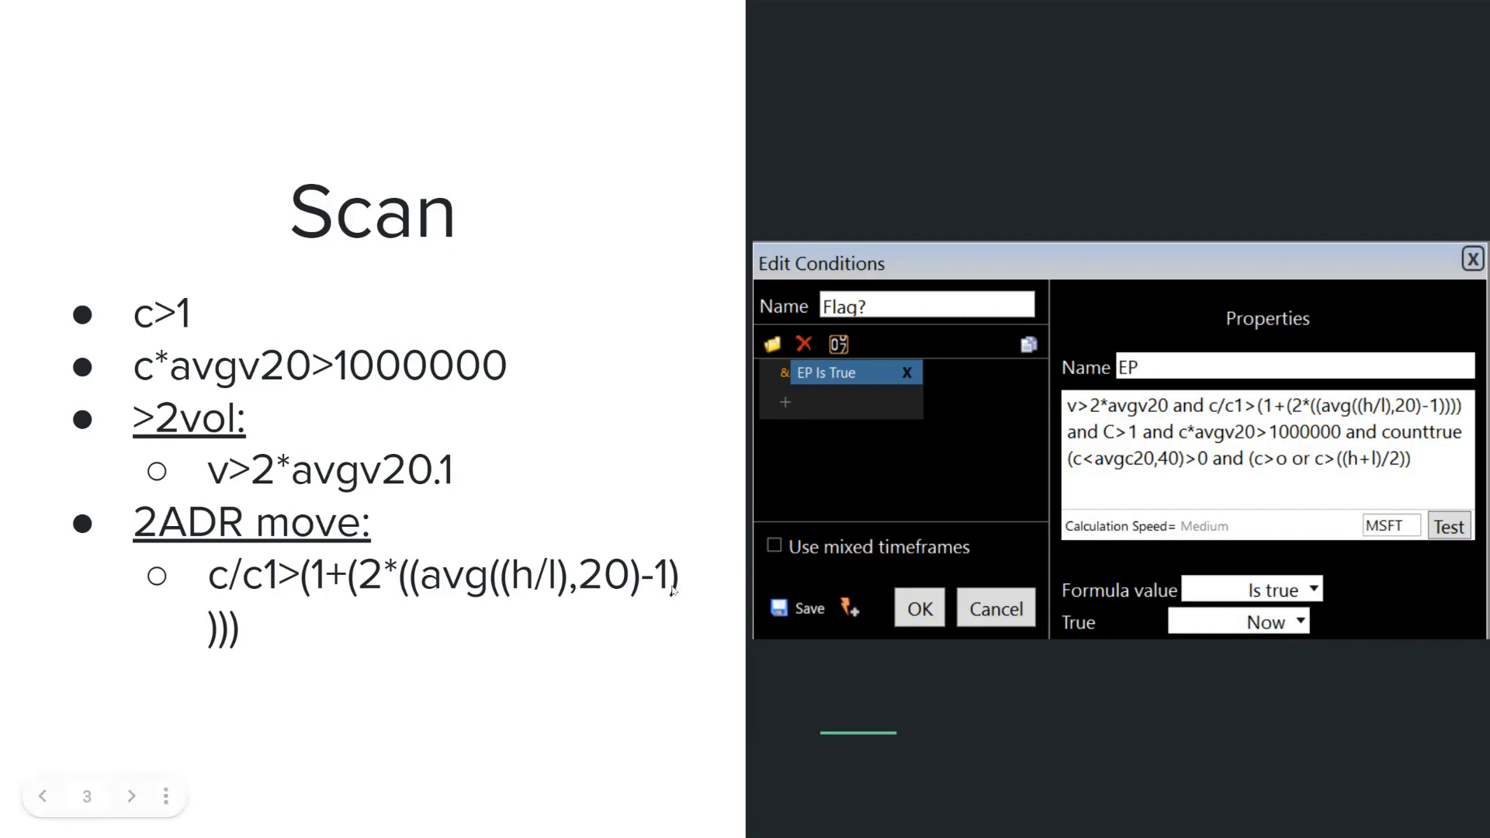
{"action": "mouse_move", "coordinate": [672, 587]}
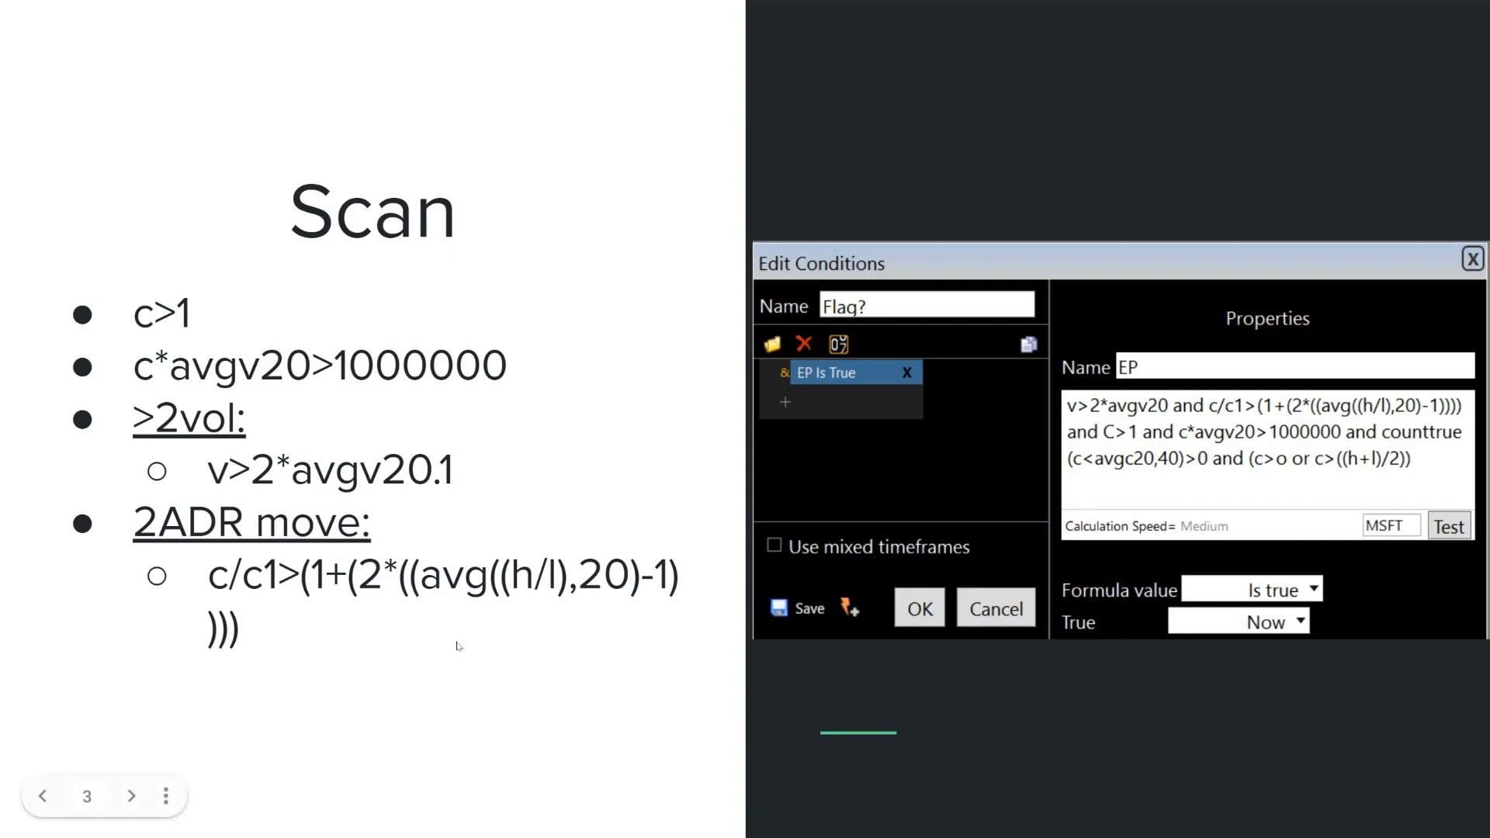
{"action": "mouse_move", "coordinate": [456, 624]}
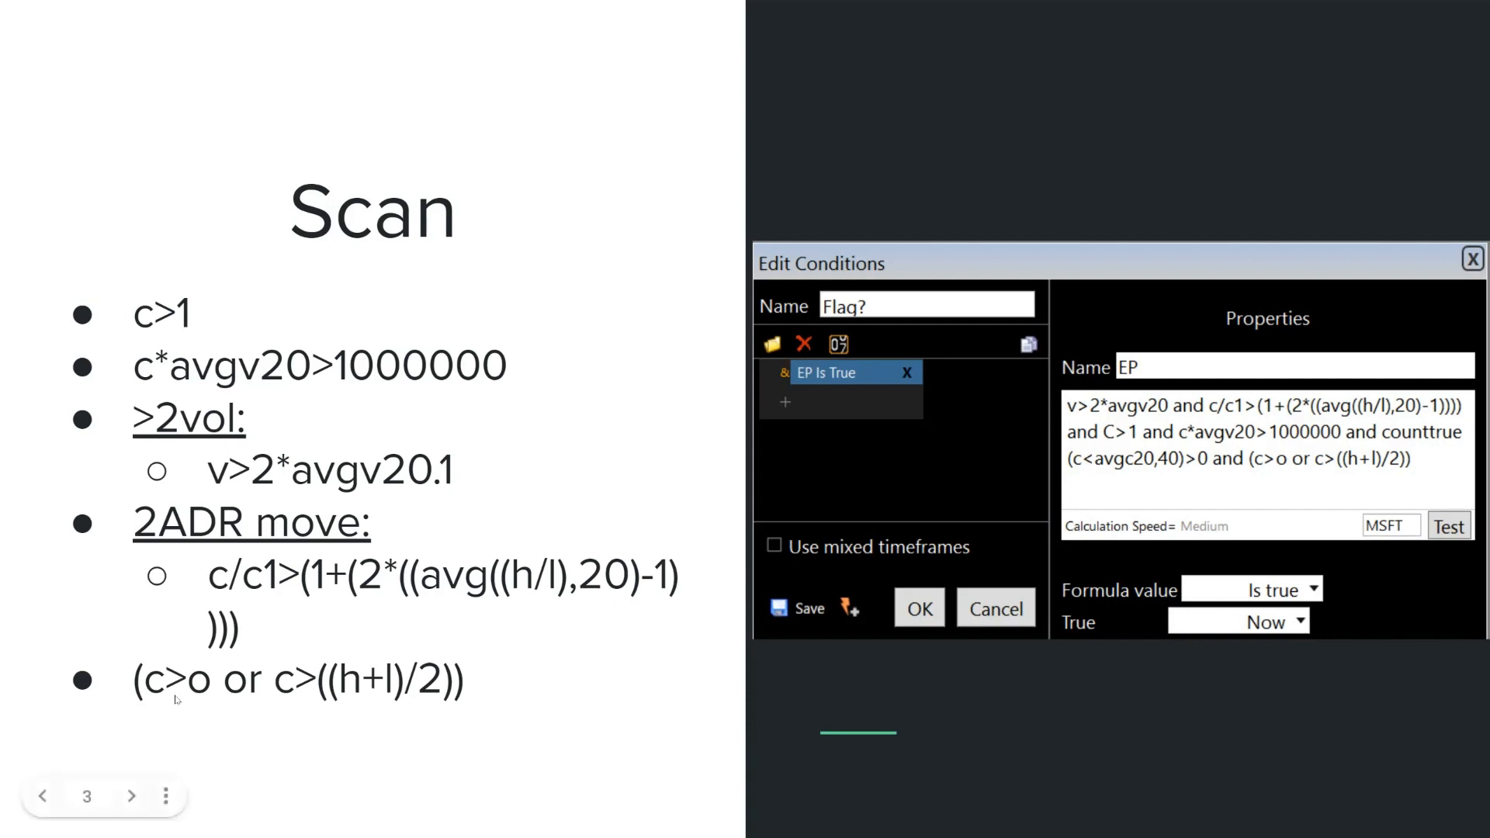
{"action": "mouse_move", "coordinate": [204, 684]}
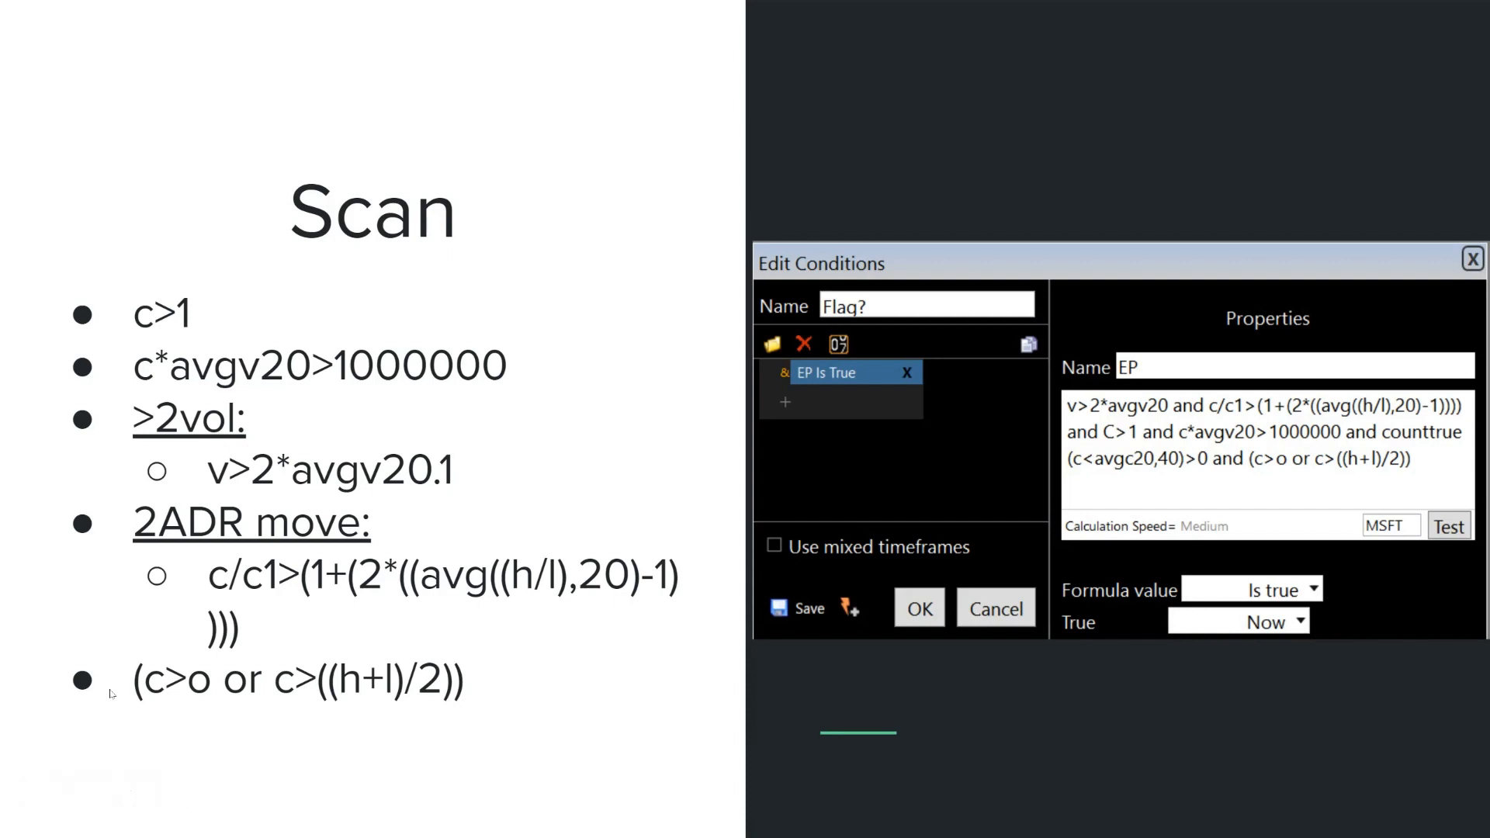
{"action": "mouse_move", "coordinate": [279, 644]}
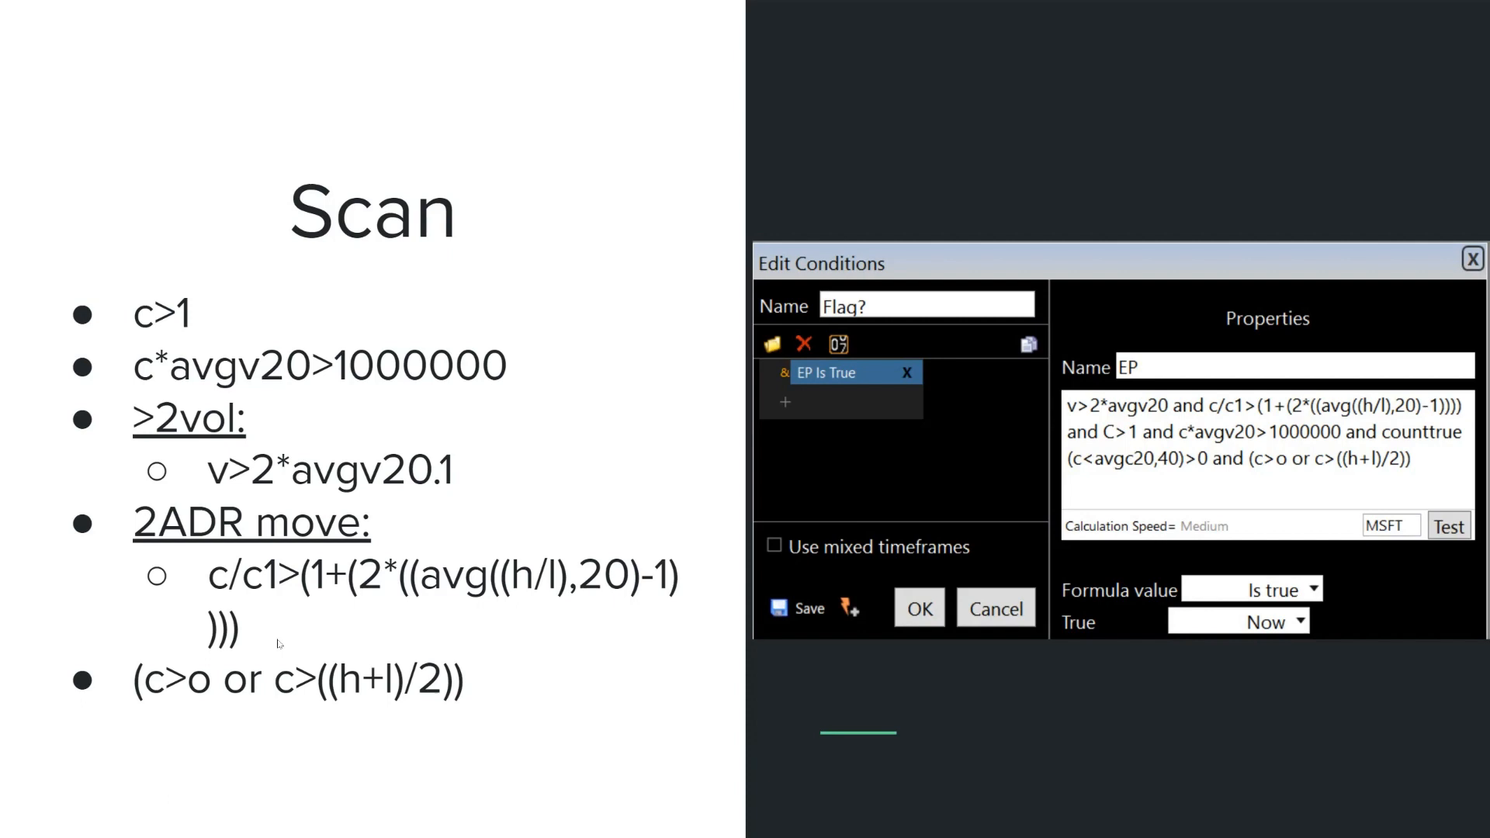
{"action": "mouse_move", "coordinate": [377, 699]}
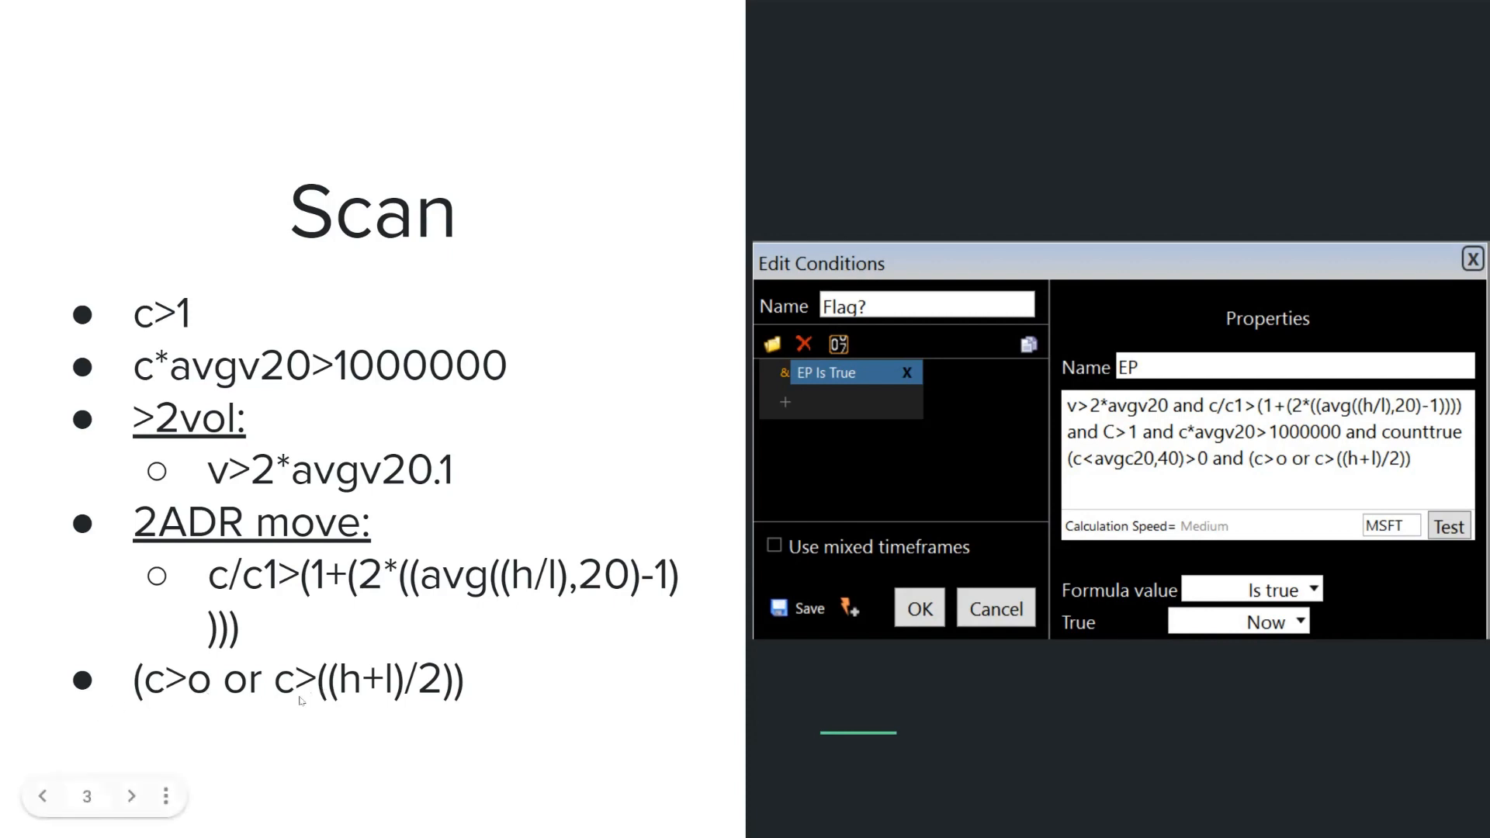
{"action": "mouse_move", "coordinate": [135, 700]}
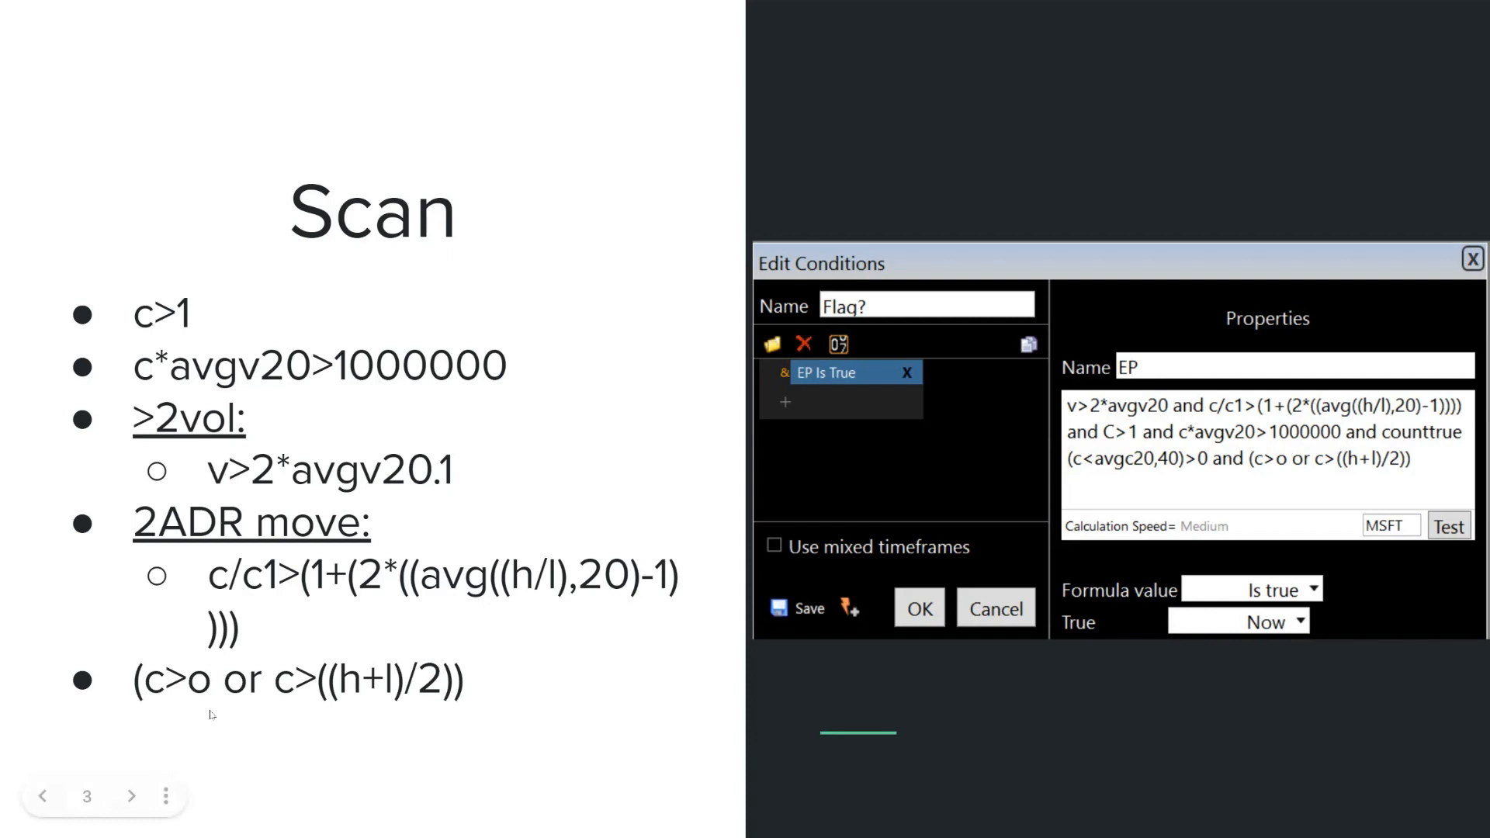
{"action": "mouse_move", "coordinate": [296, 717]}
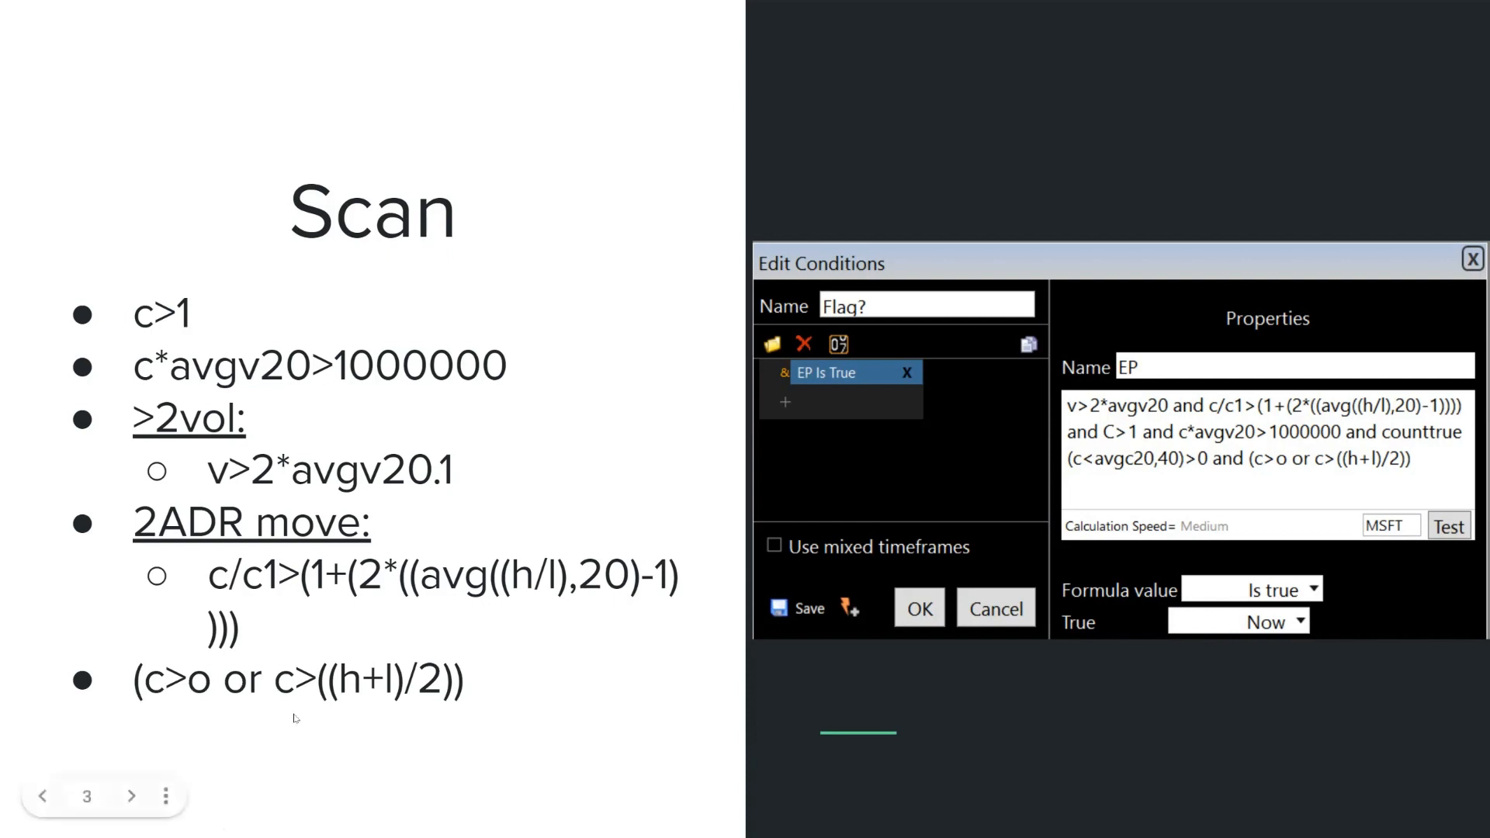
{"action": "mouse_move", "coordinate": [450, 788]}
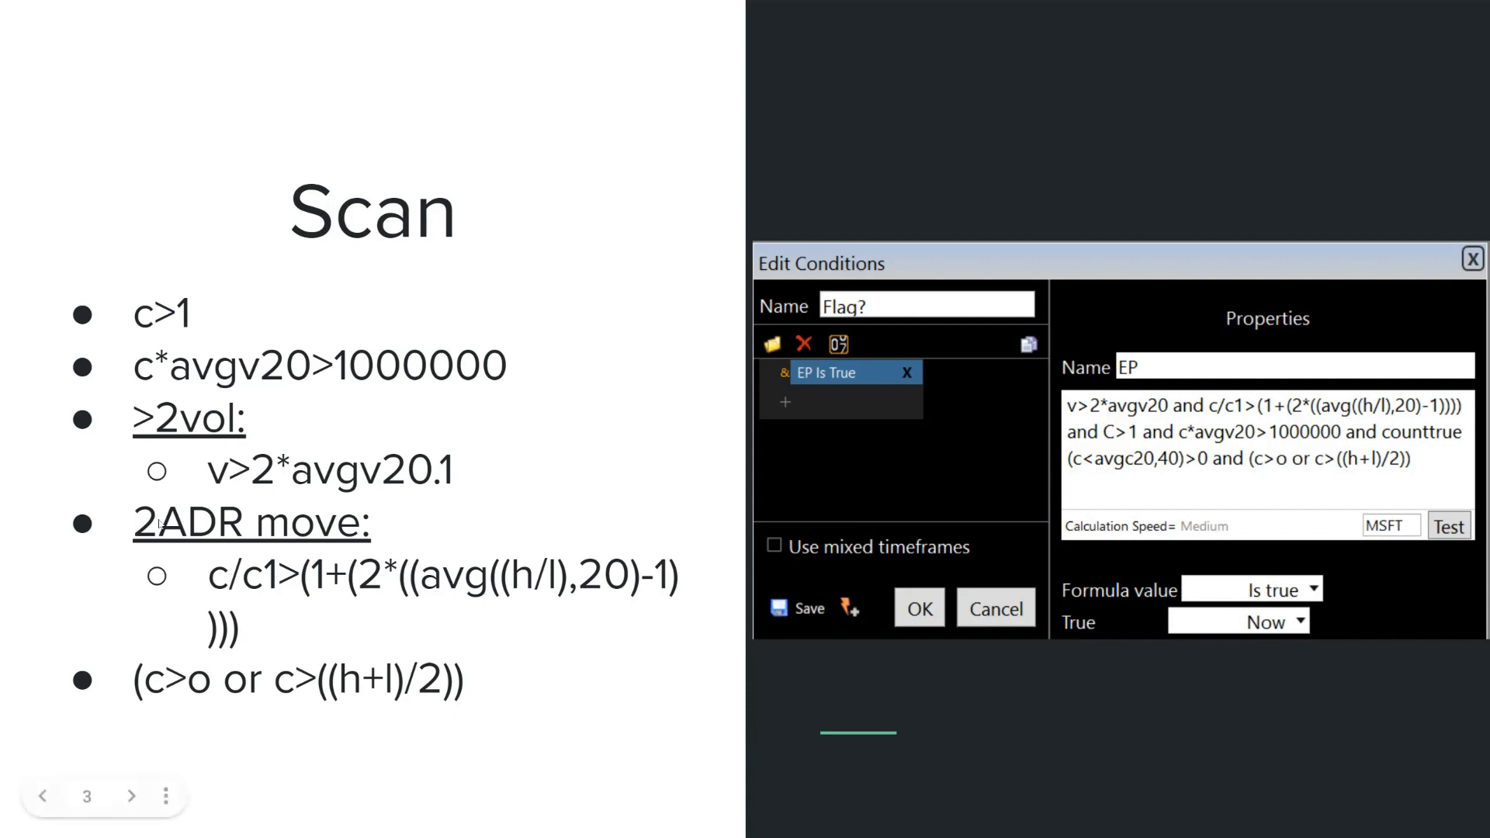
{"action": "mouse_move", "coordinate": [385, 447]}
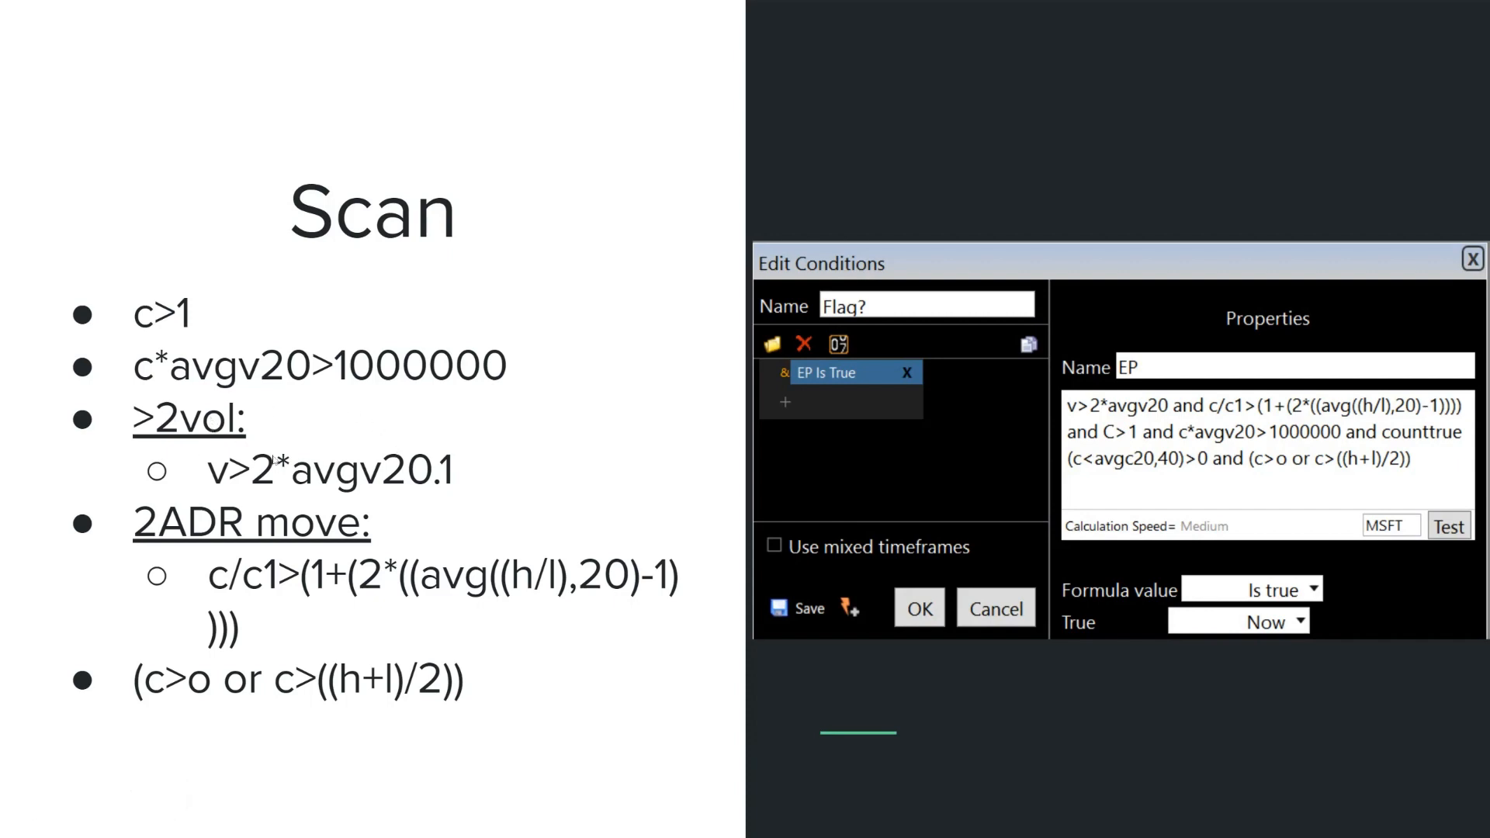
{"action": "mouse_move", "coordinate": [399, 242]}
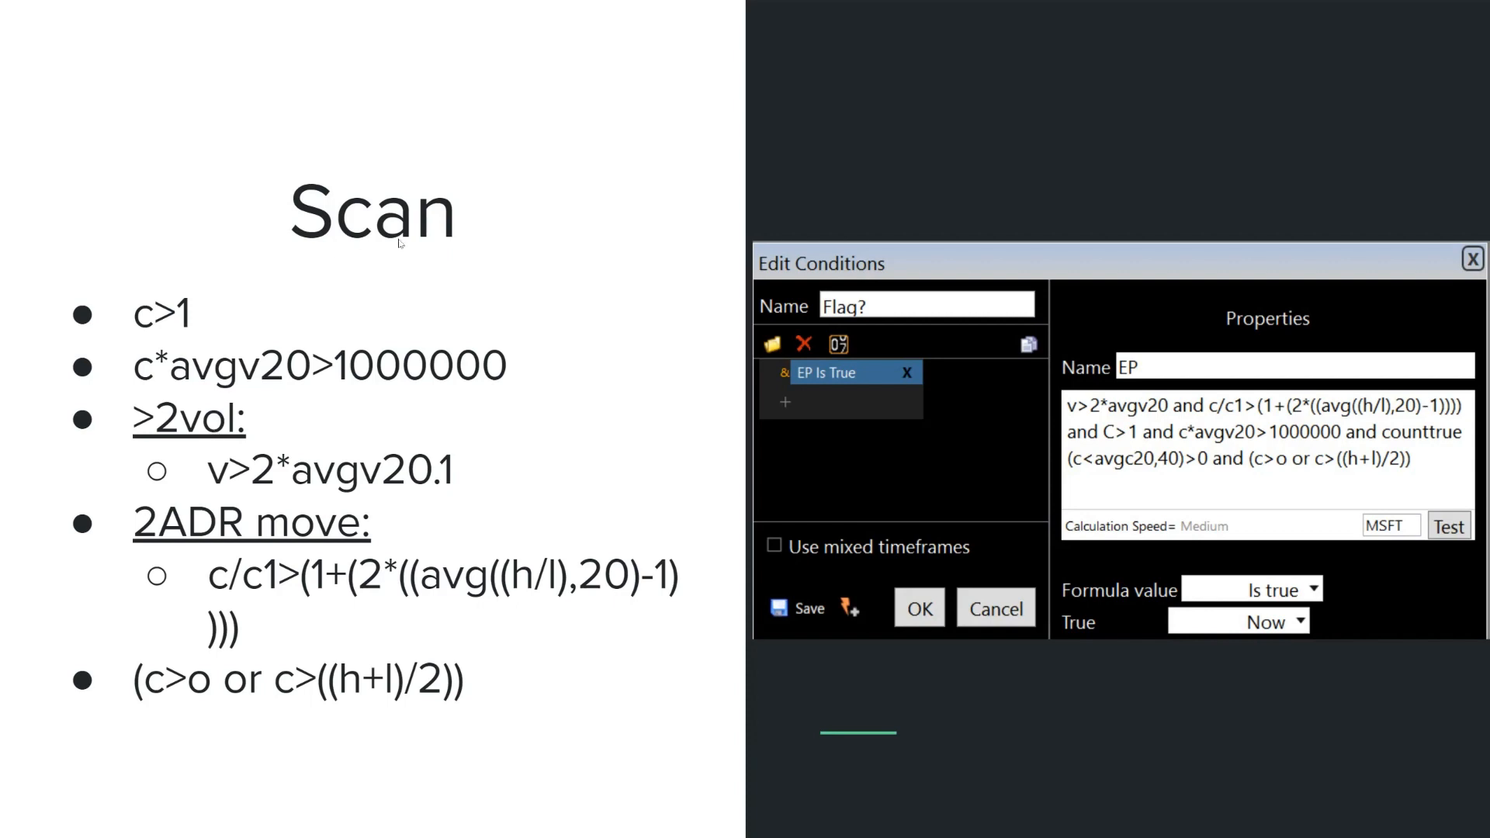
{"action": "mouse_move", "coordinate": [433, 231]}
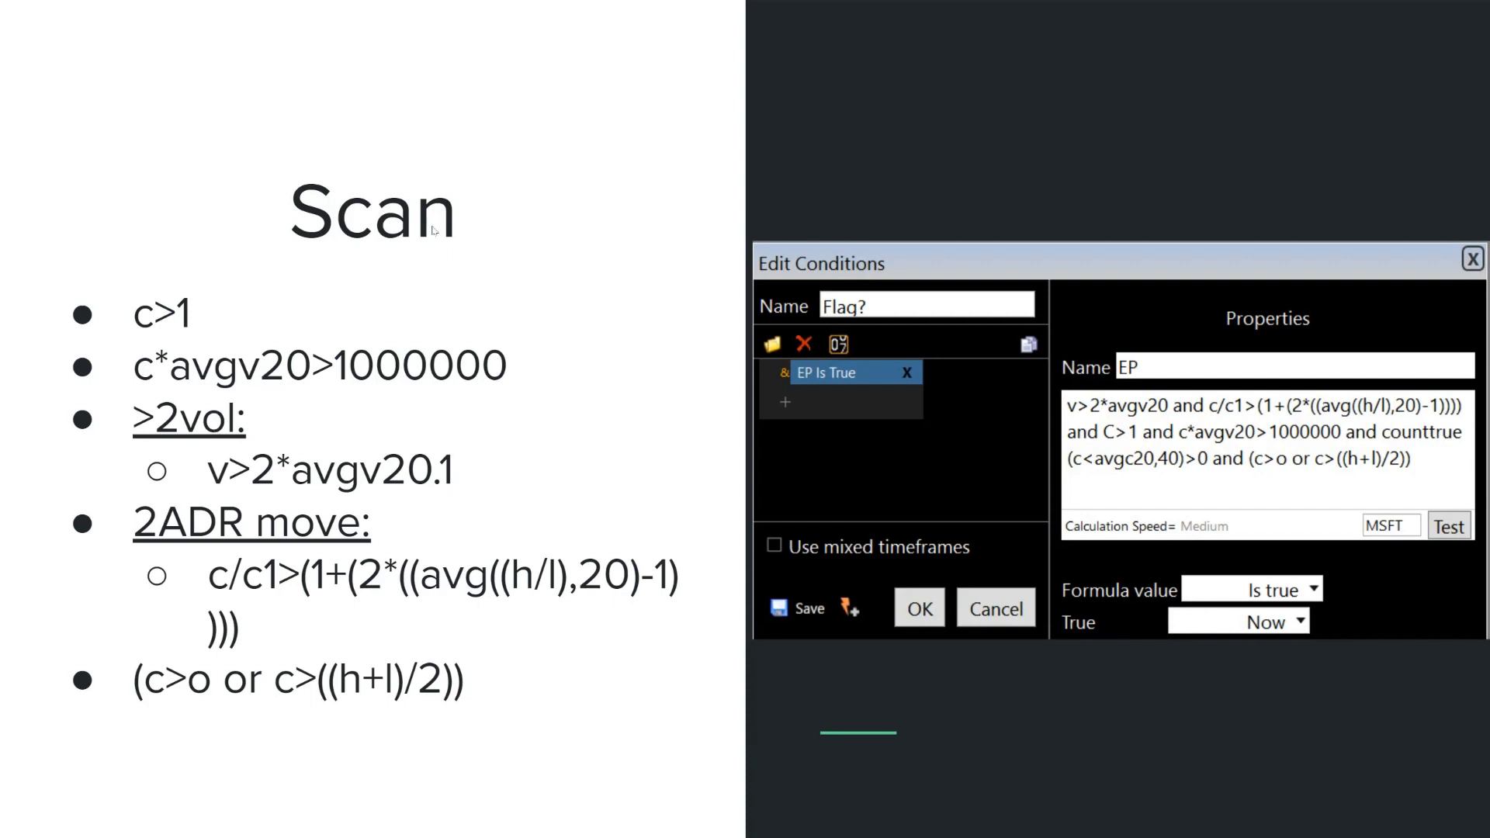
{"action": "mouse_move", "coordinate": [482, 211]}
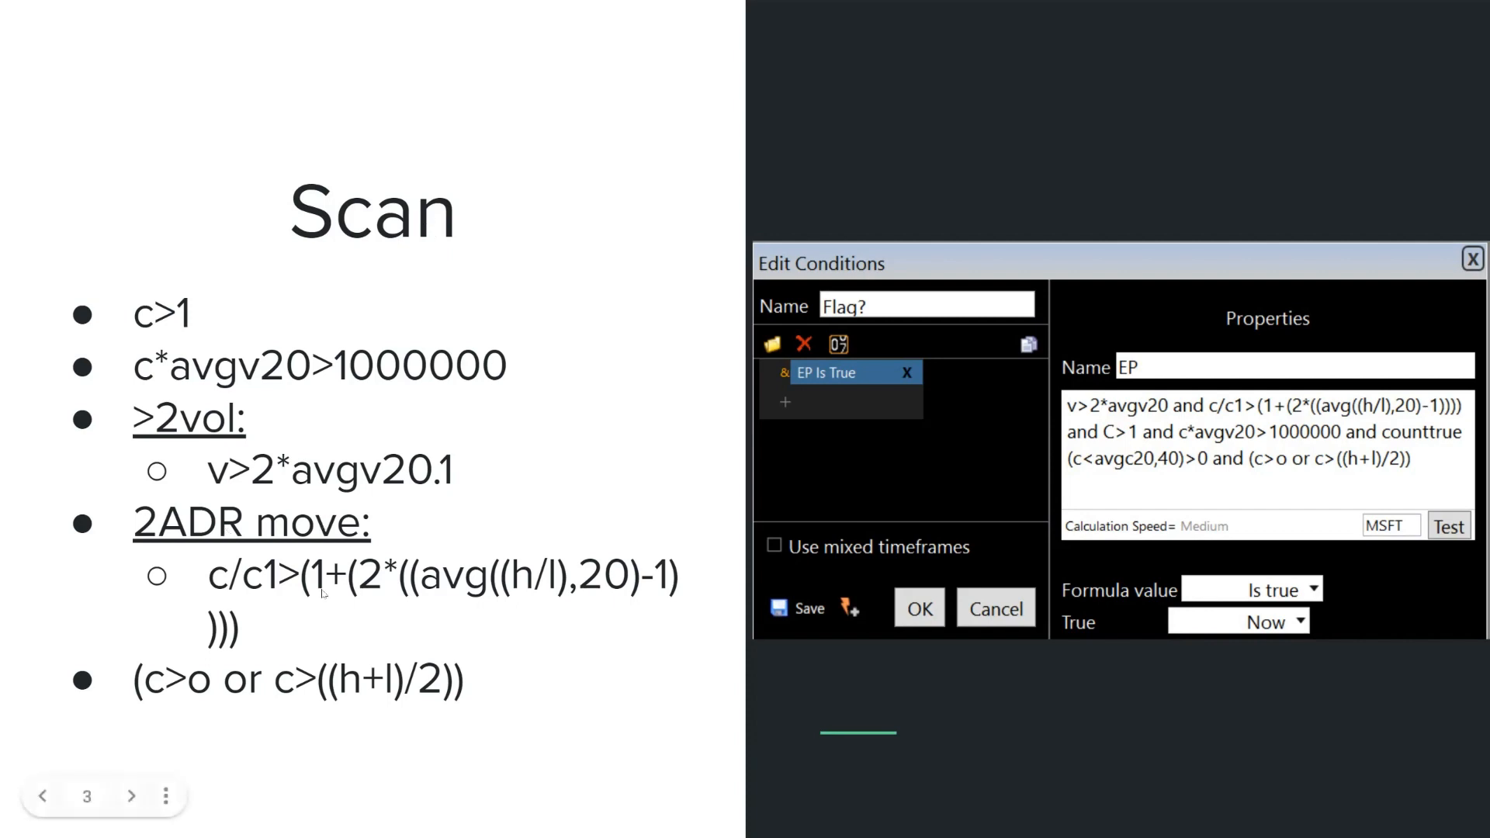
{"action": "mouse_move", "coordinate": [385, 598]}
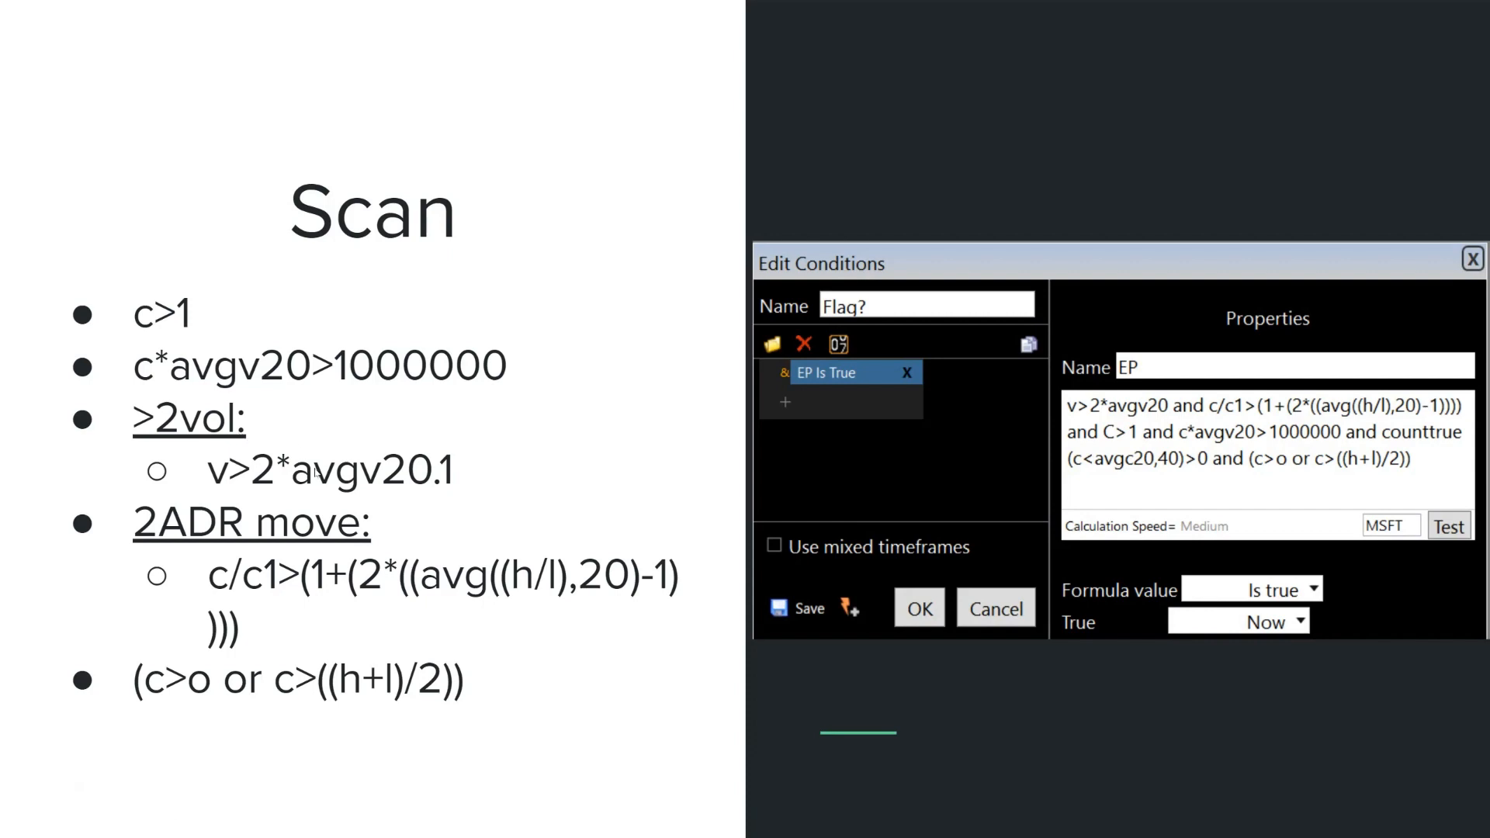
{"action": "mouse_move", "coordinate": [375, 240]}
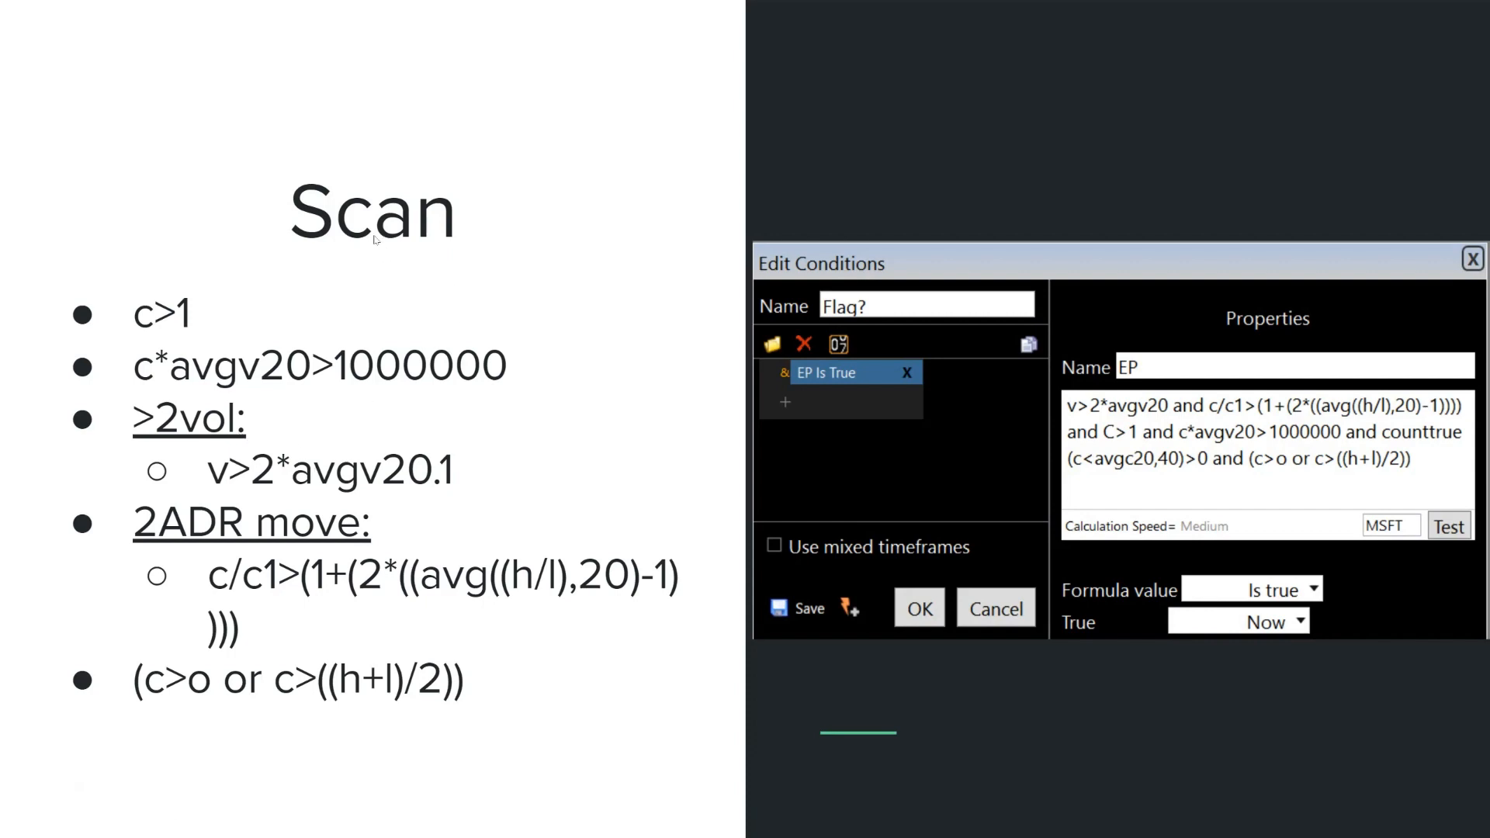